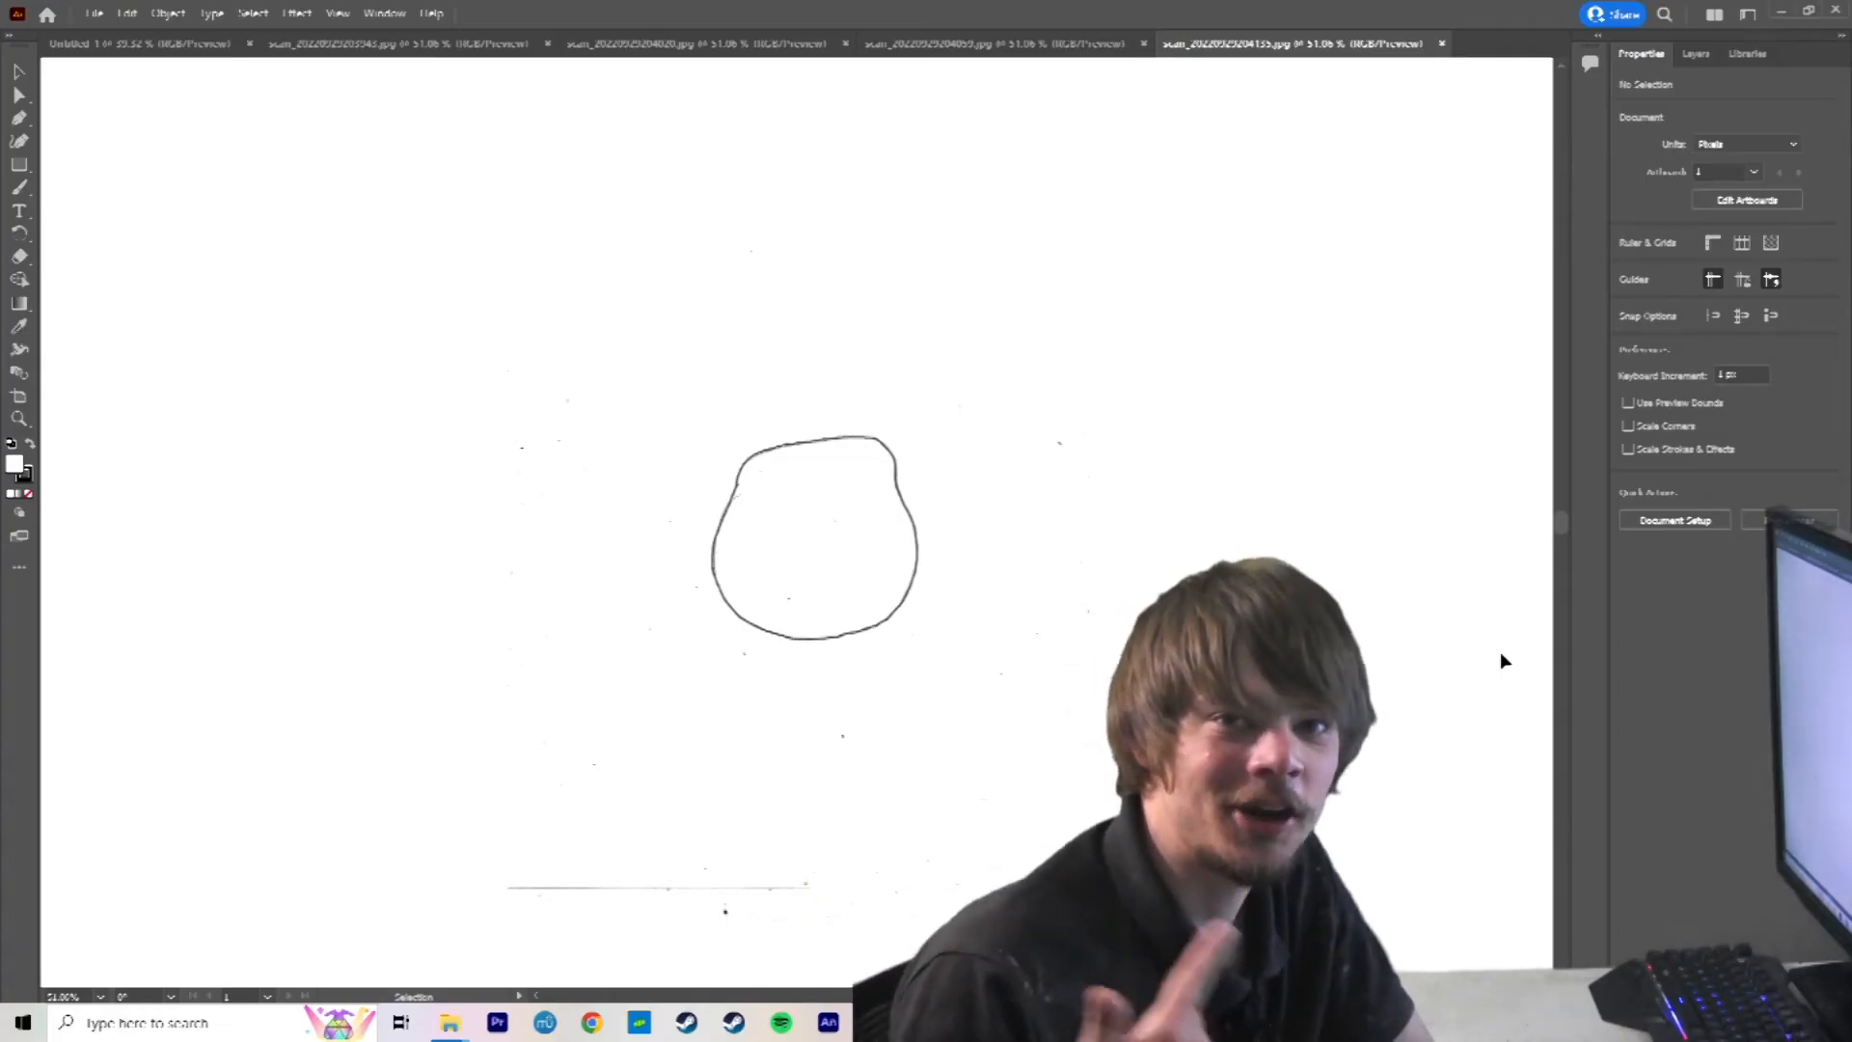
Image-trace the scanned dog head sketch with the Black and White Logo preset.
click(395, 44)
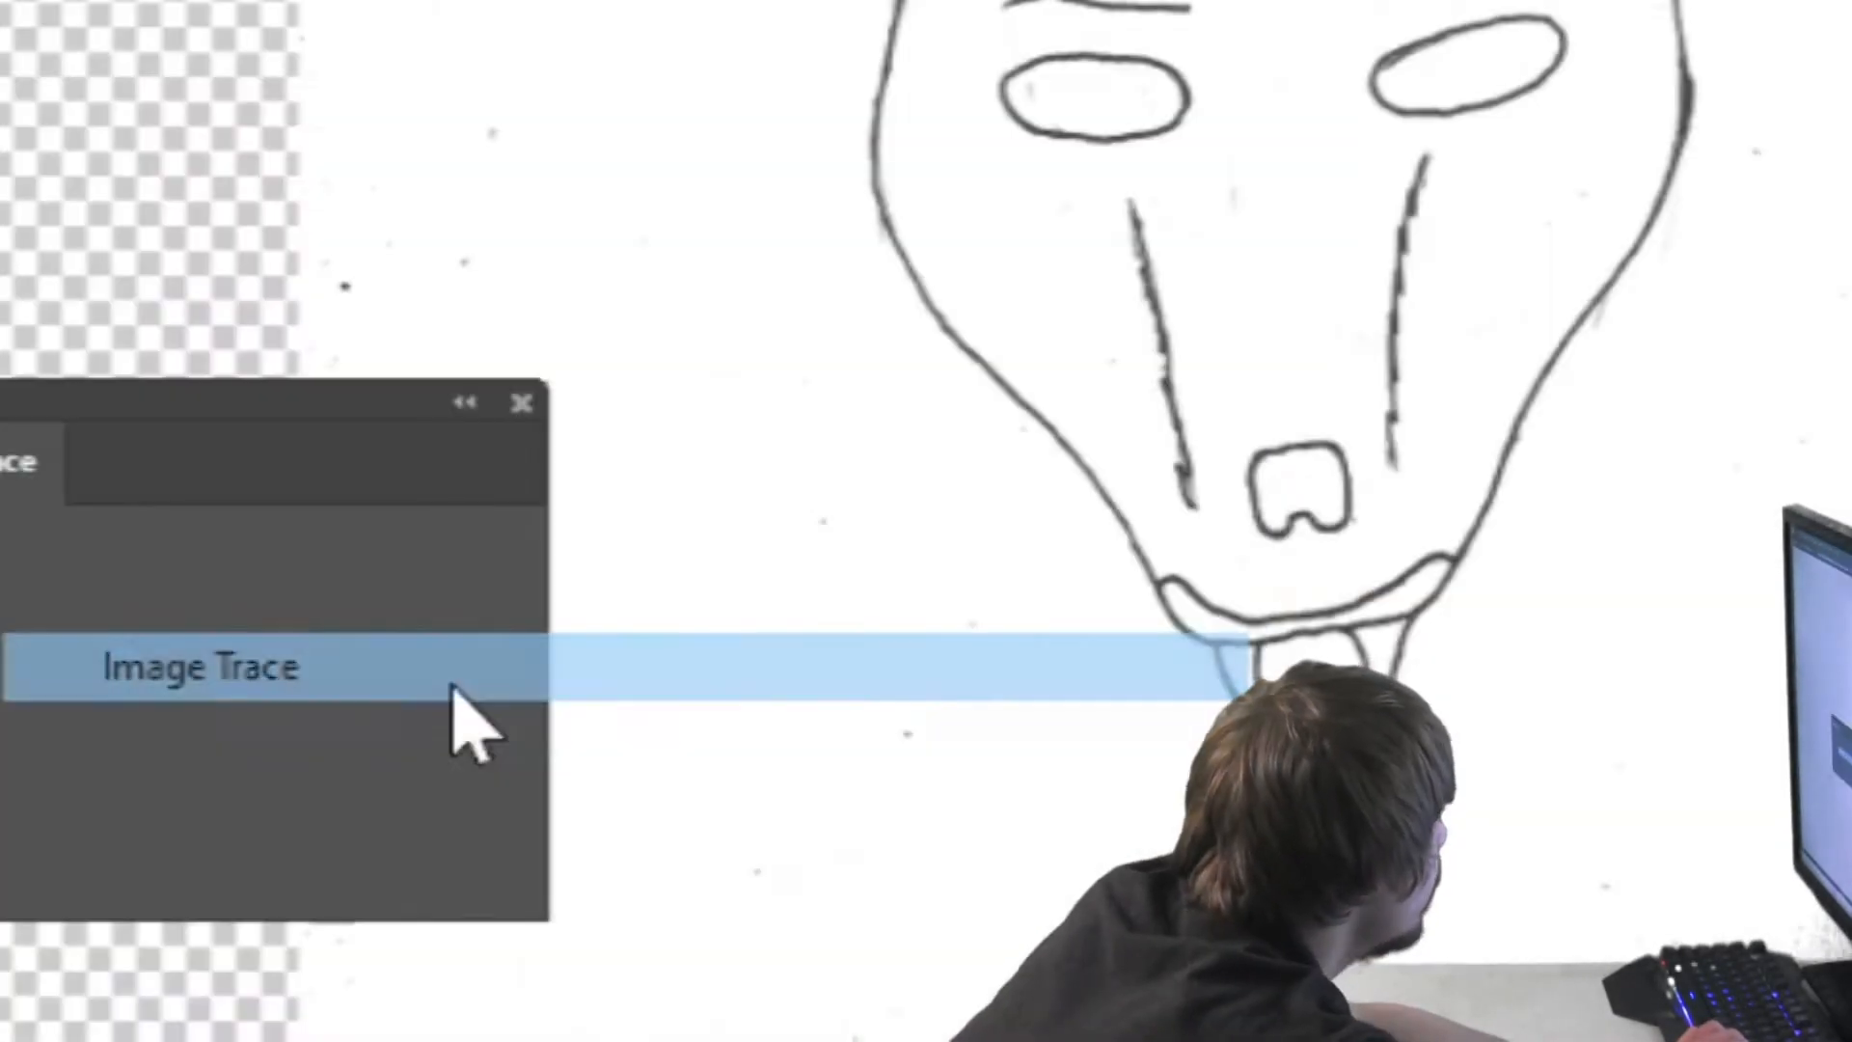
click(199, 665)
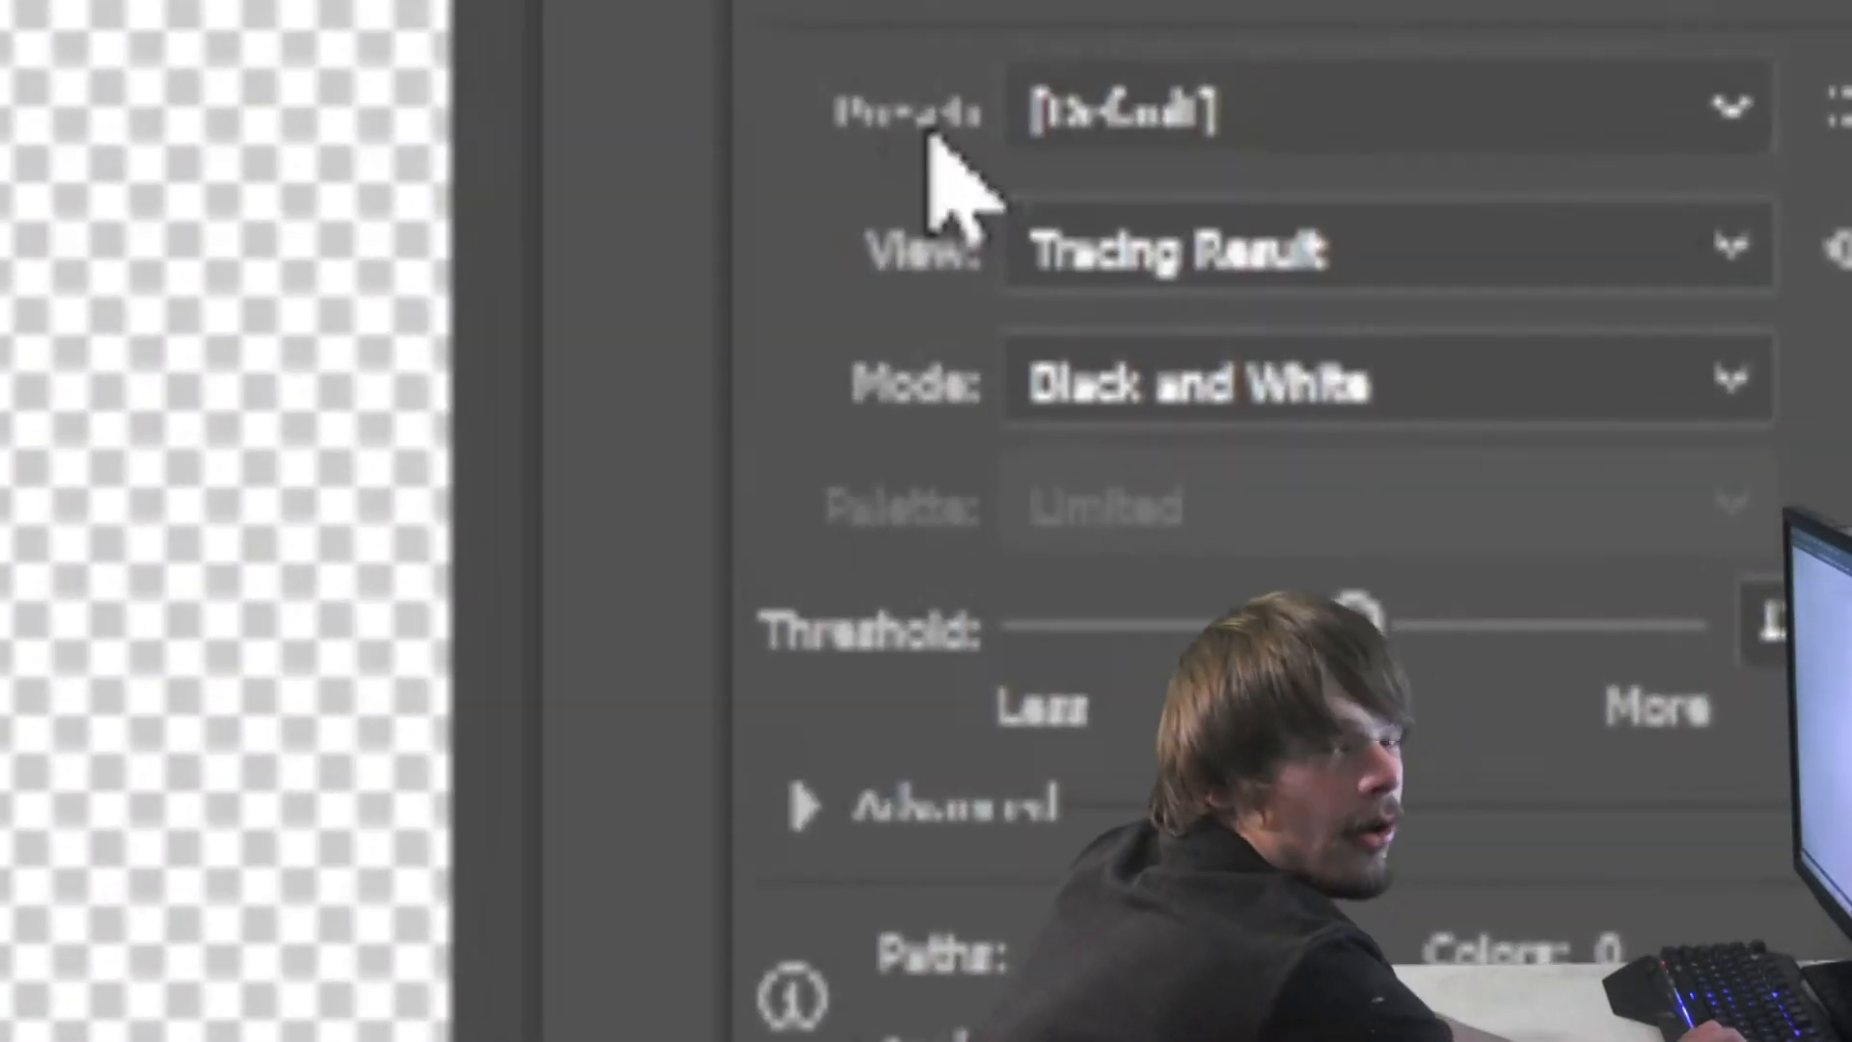
click(1370, 106)
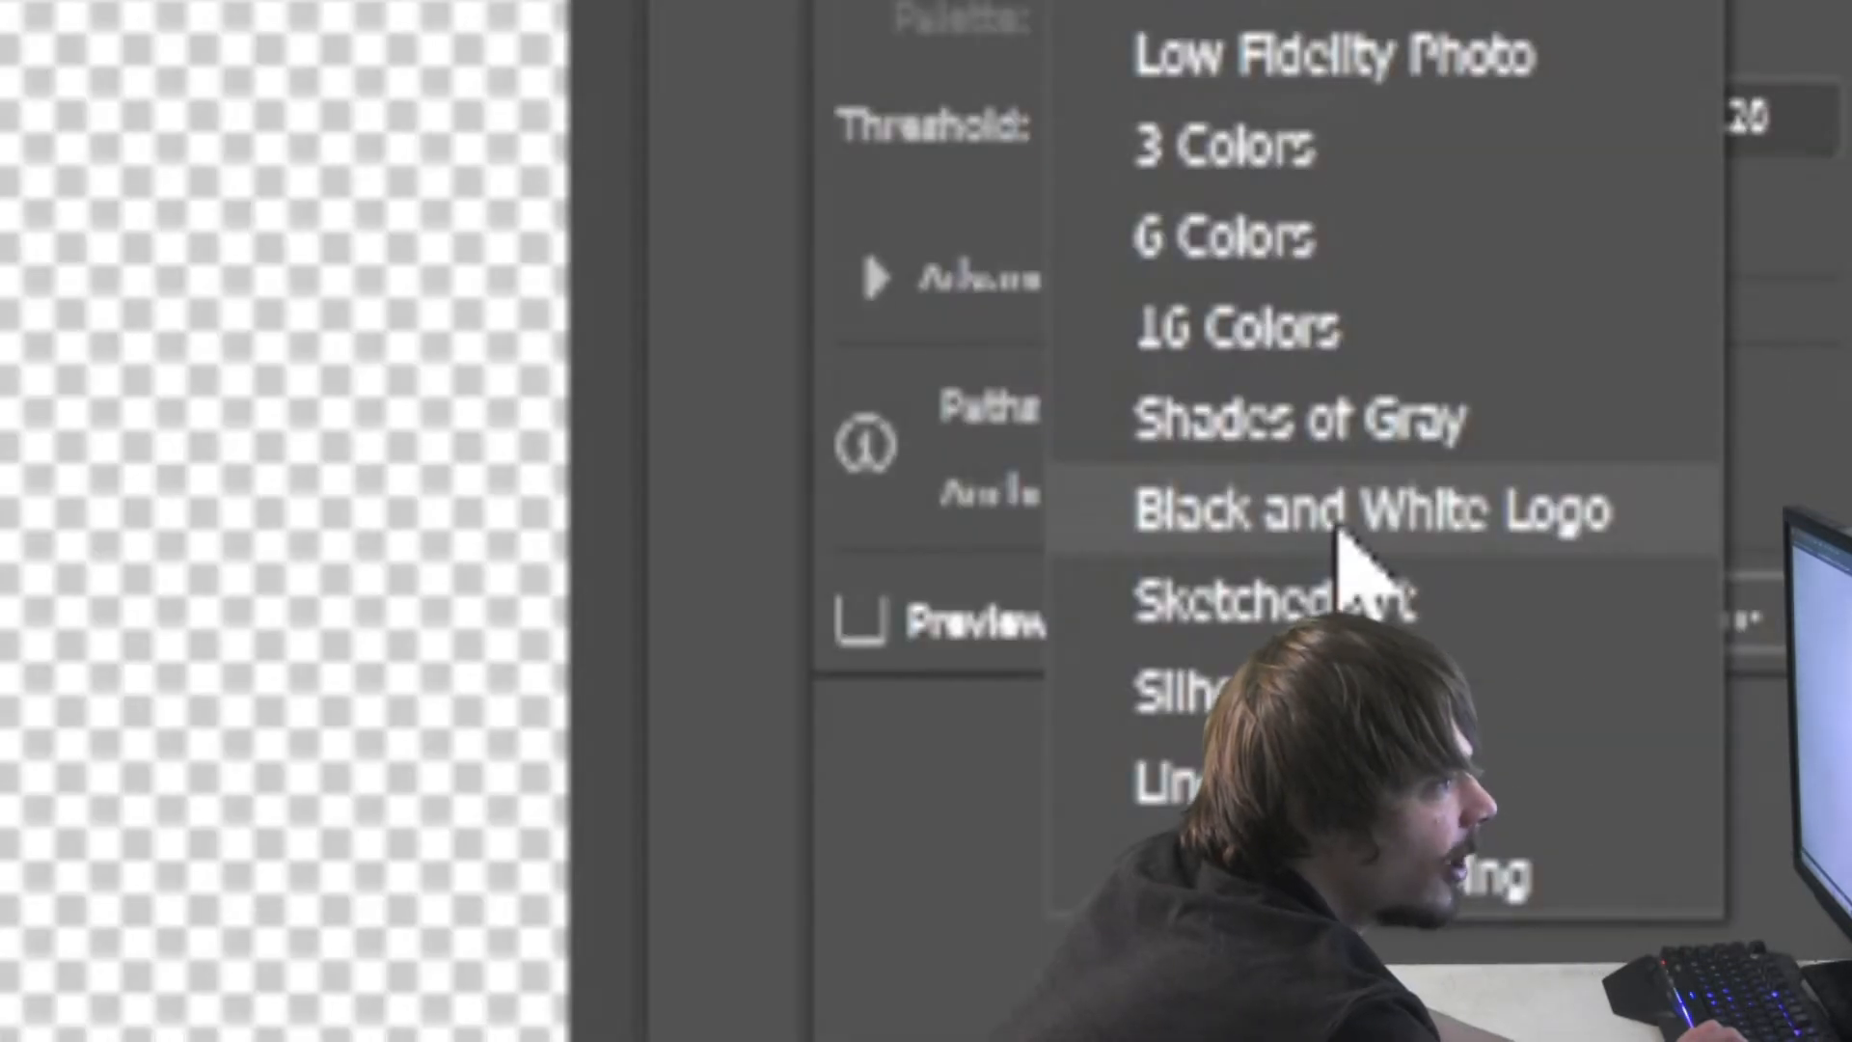
click(1371, 507)
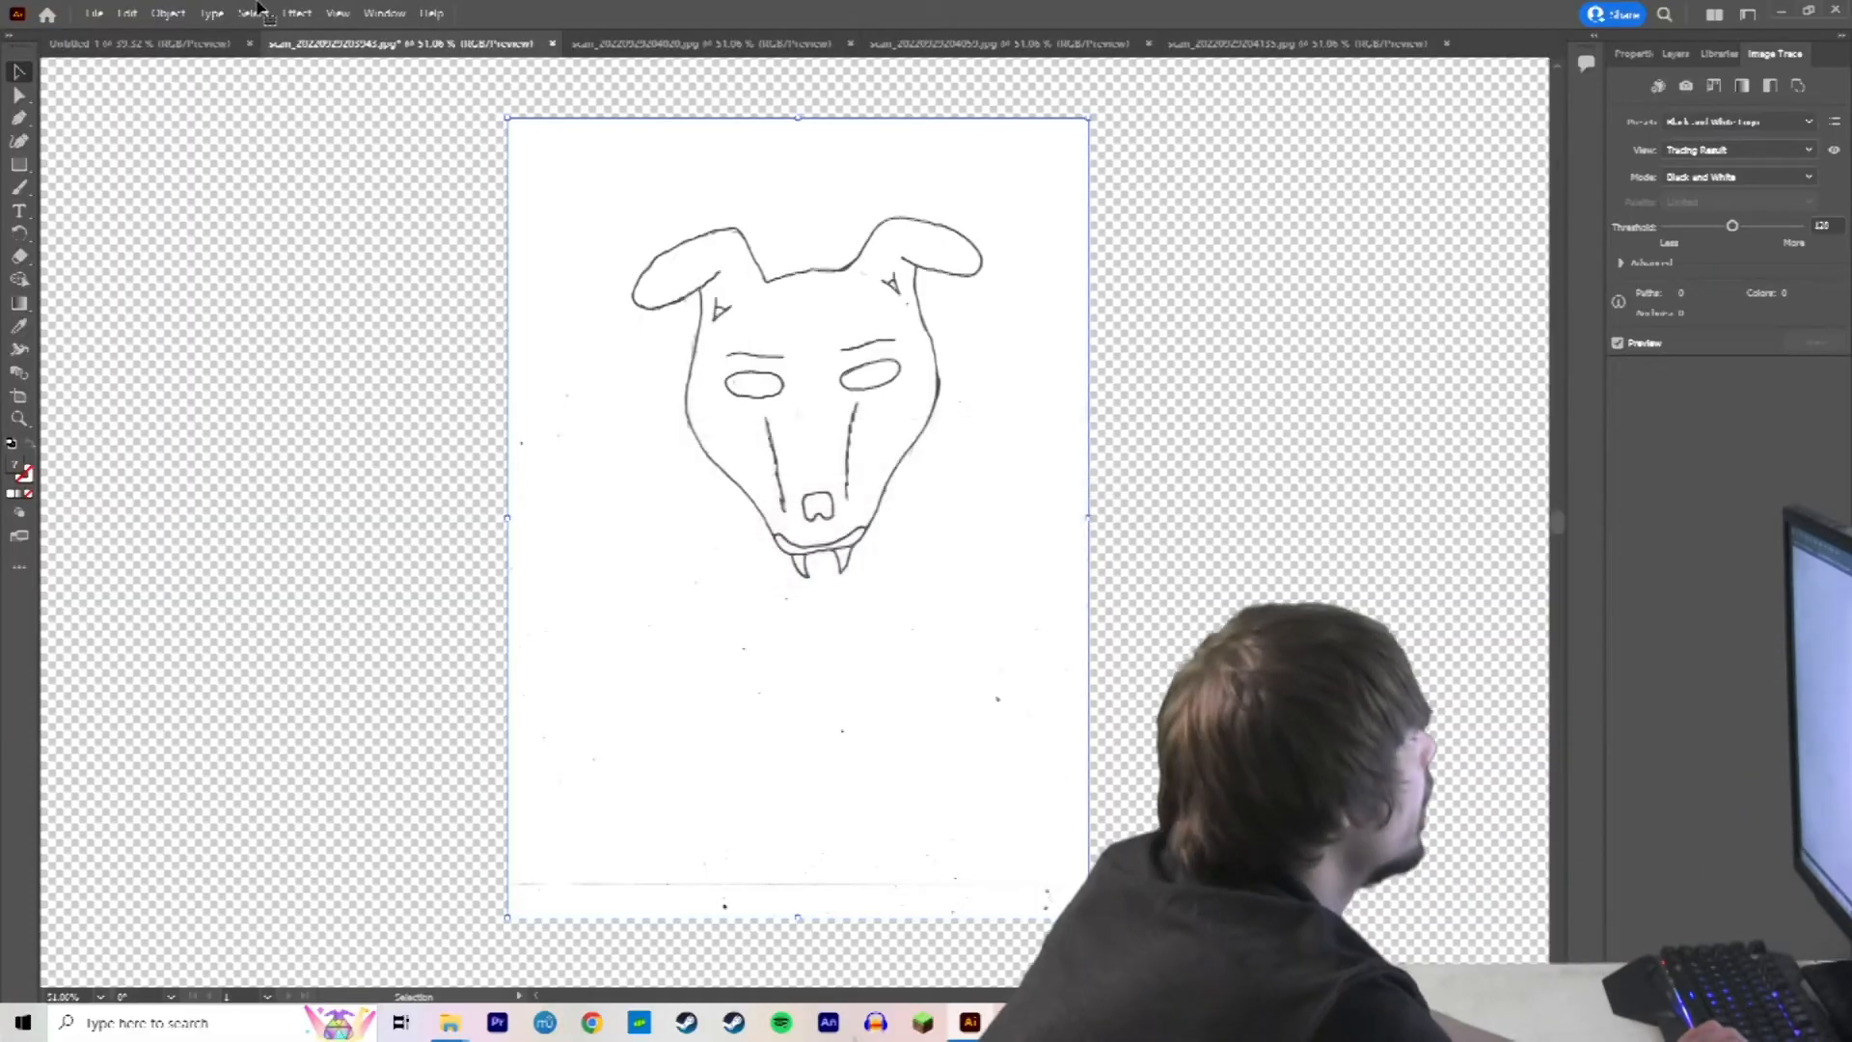
Expand the traced head into editable vector paths via Object > Expand.
click(168, 13)
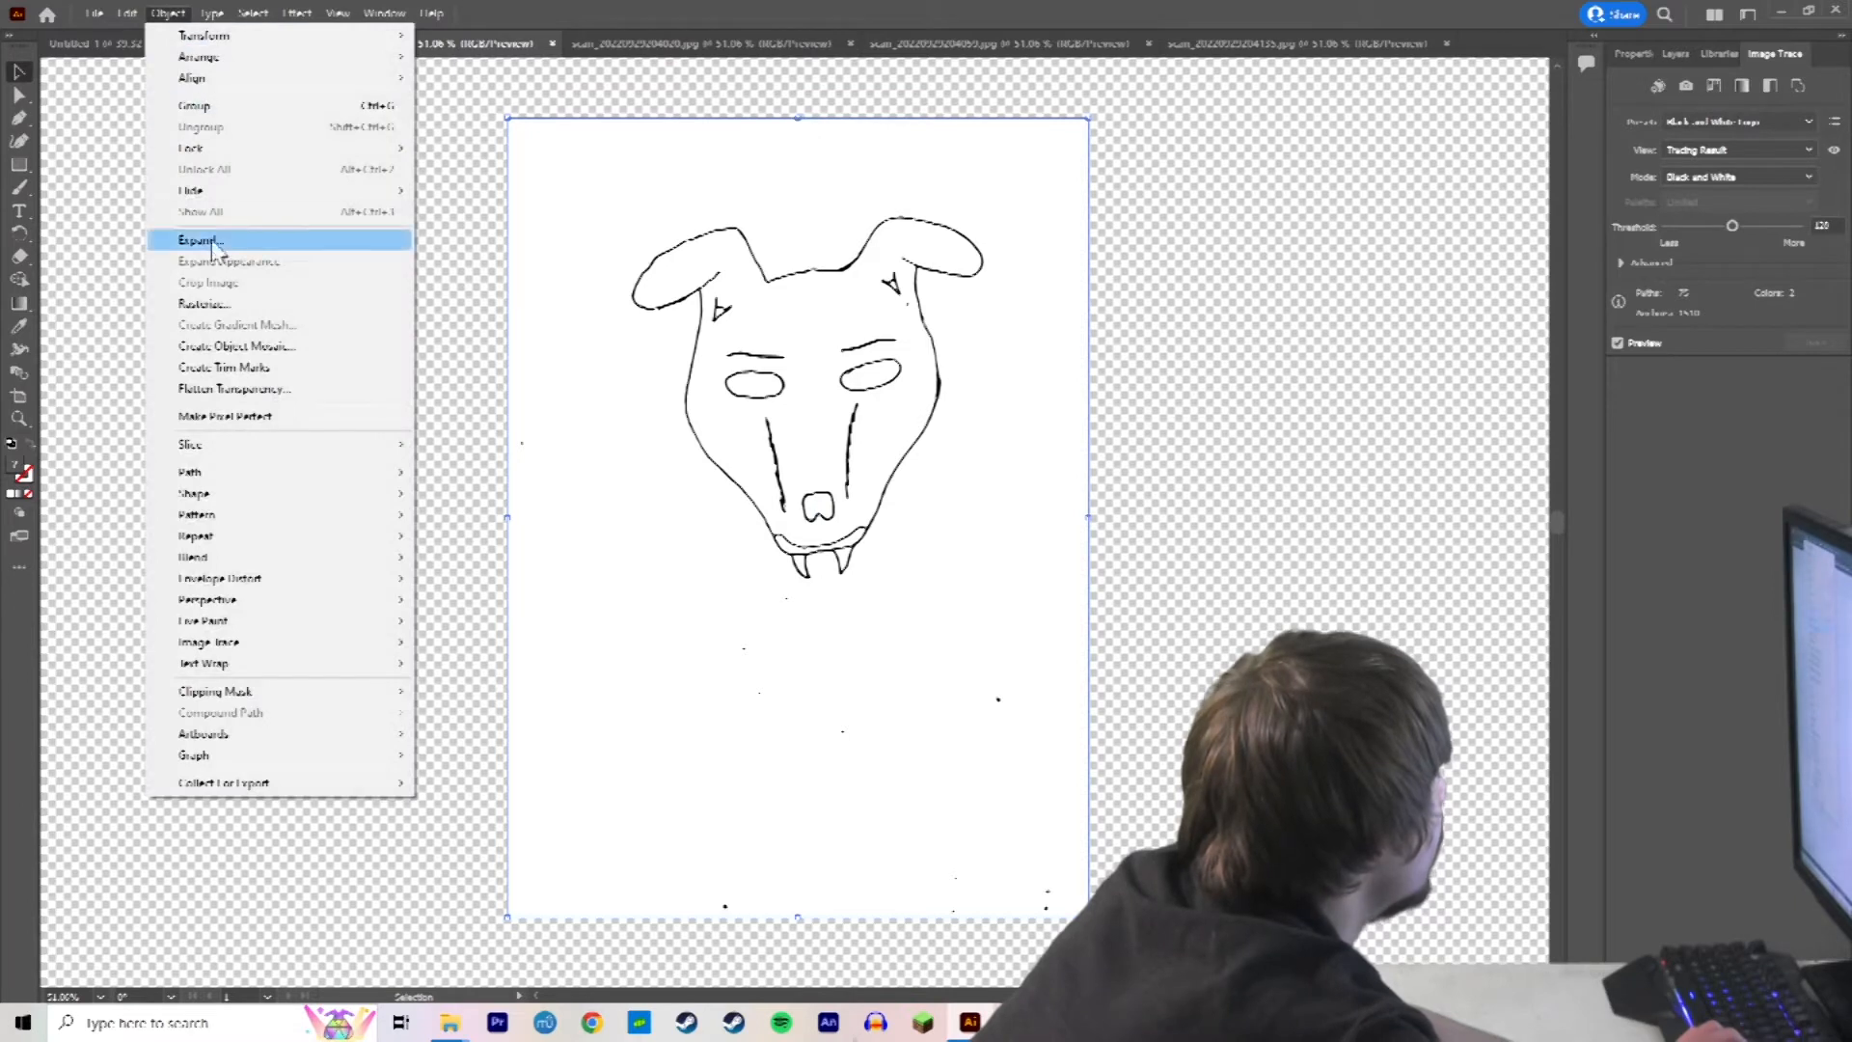
click(201, 239)
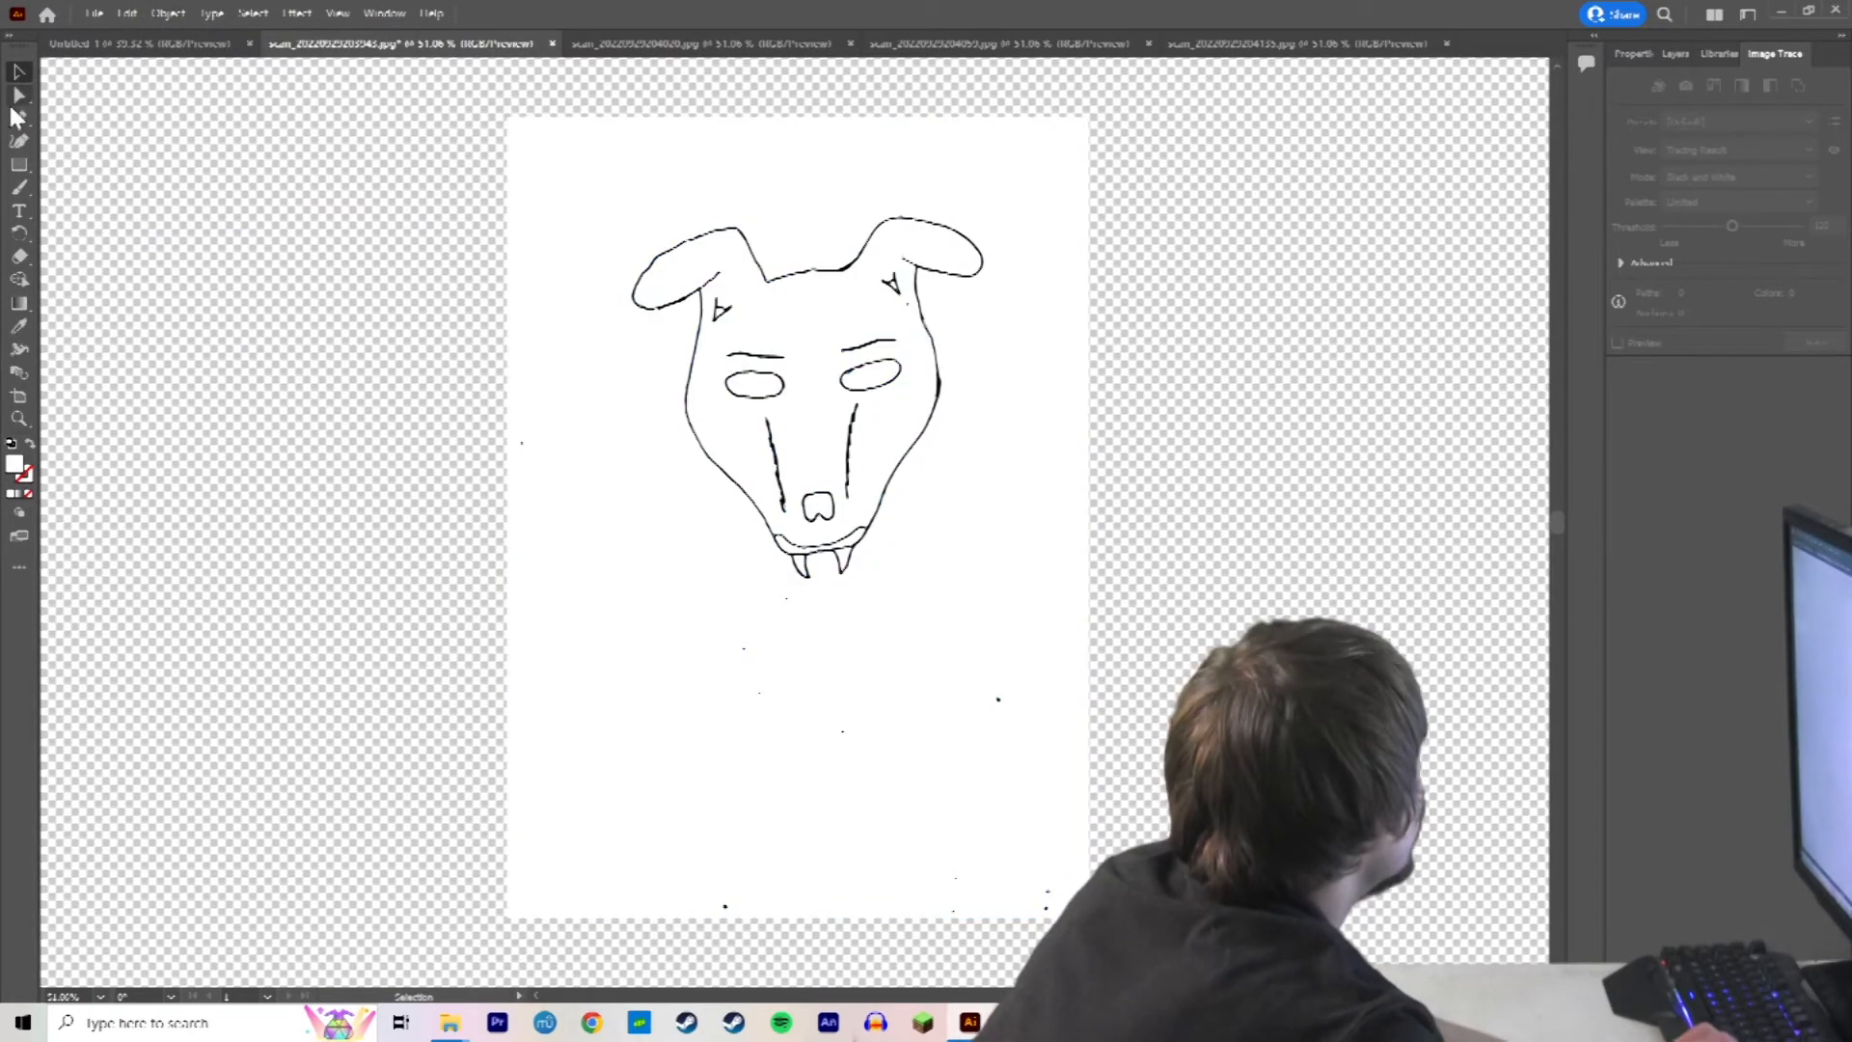
Paint a lighter gray shading stroke on the face and apply a gray library swatch to the jaw.
click(17, 91)
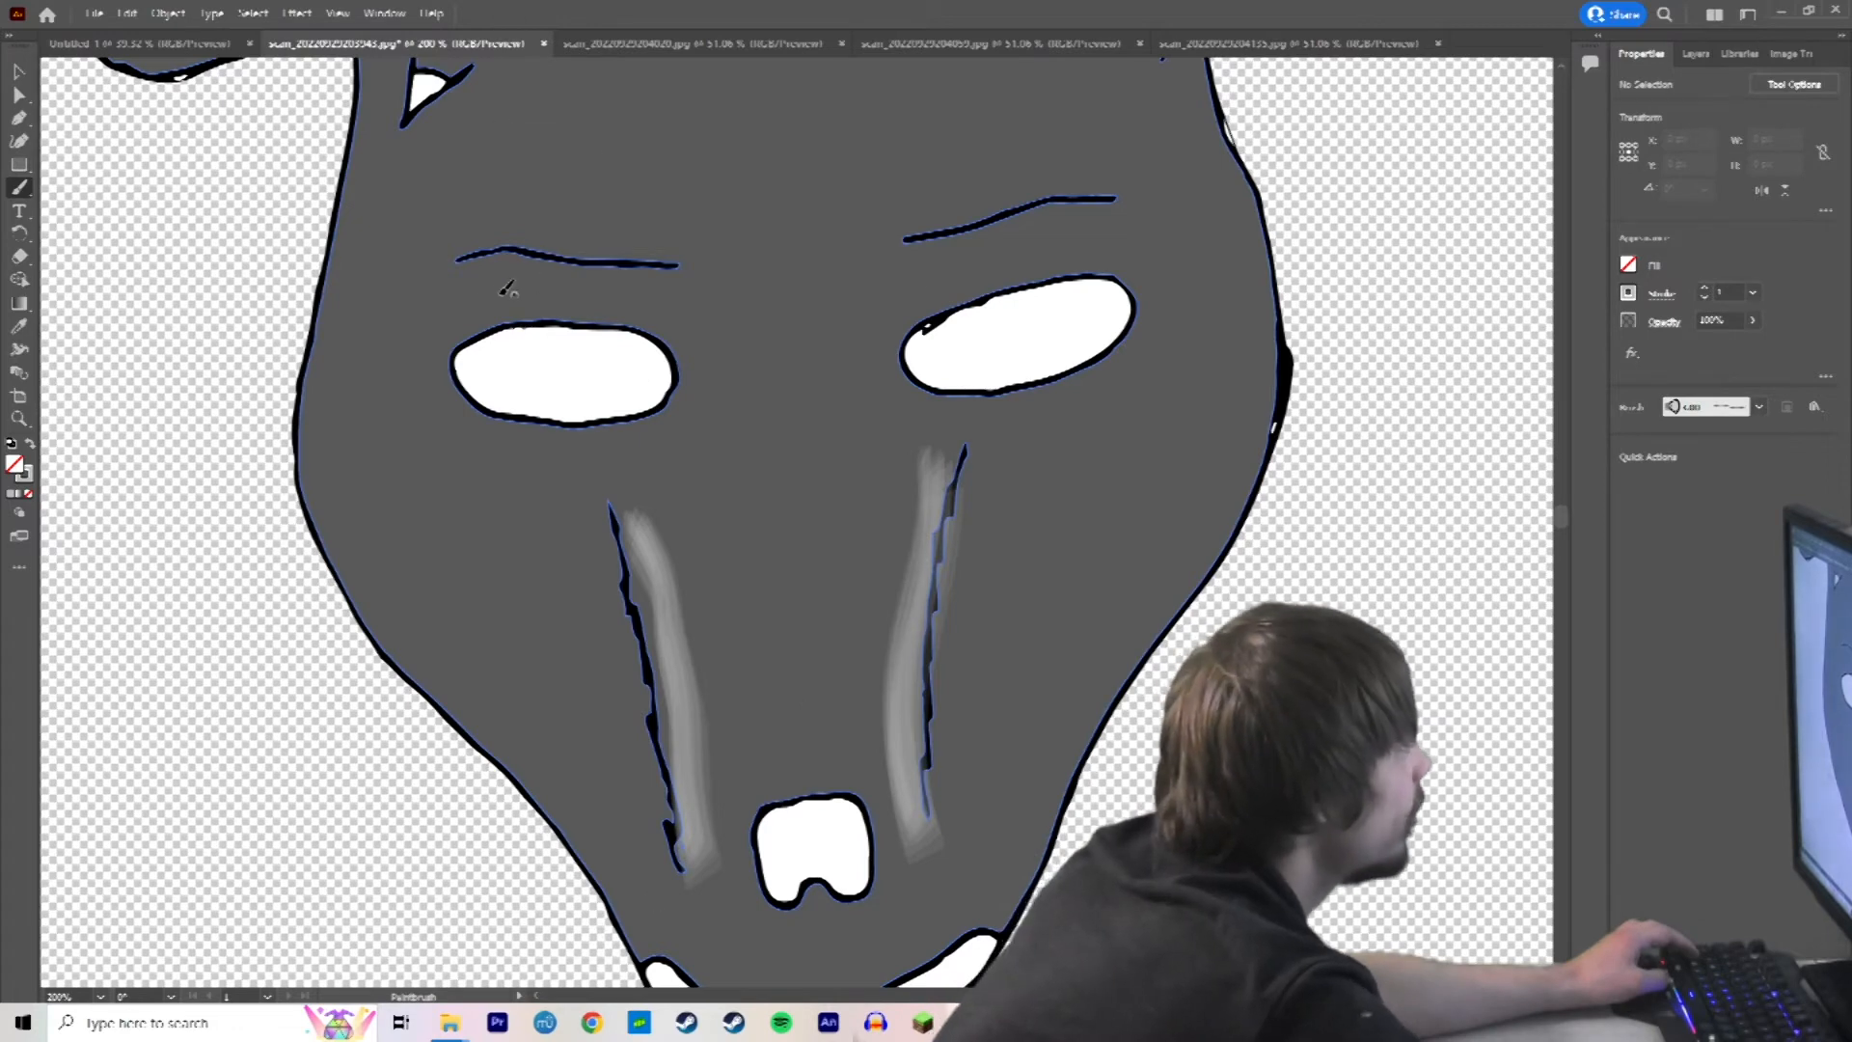
drag(496, 289, 579, 272)
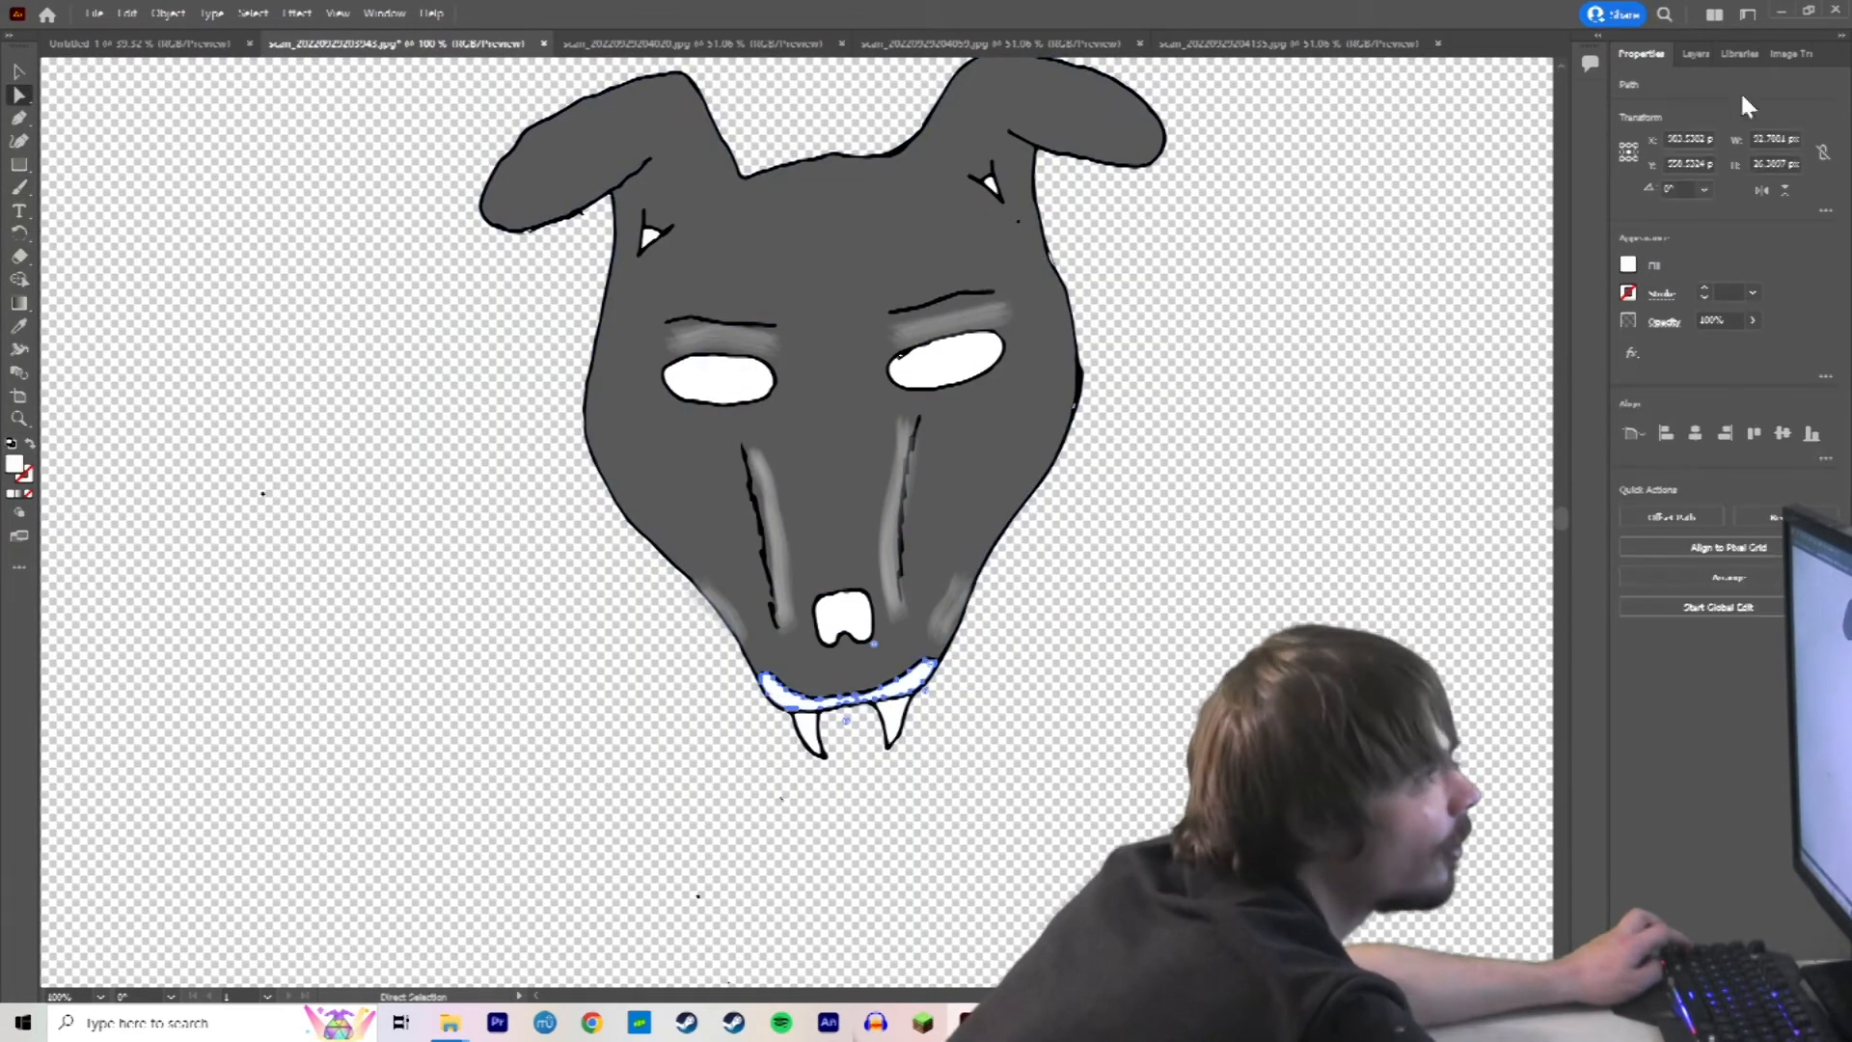
click(1738, 54)
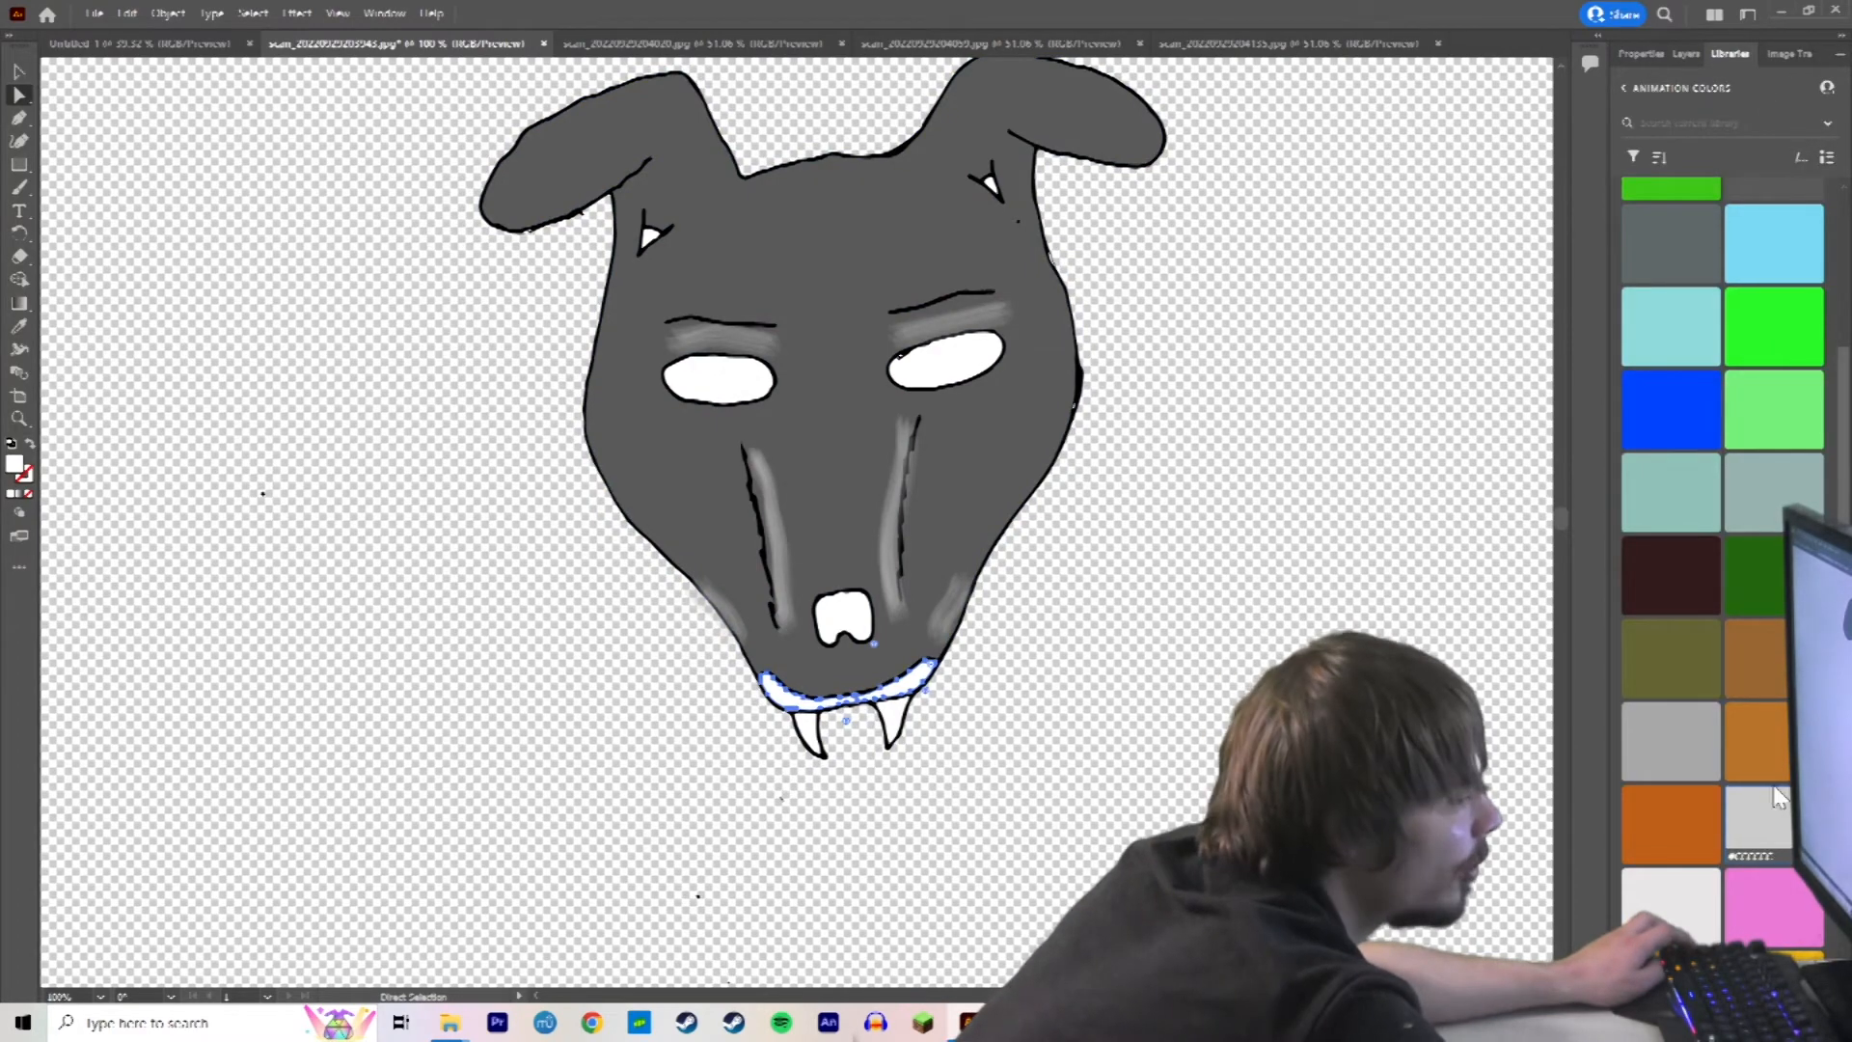
click(141, 45)
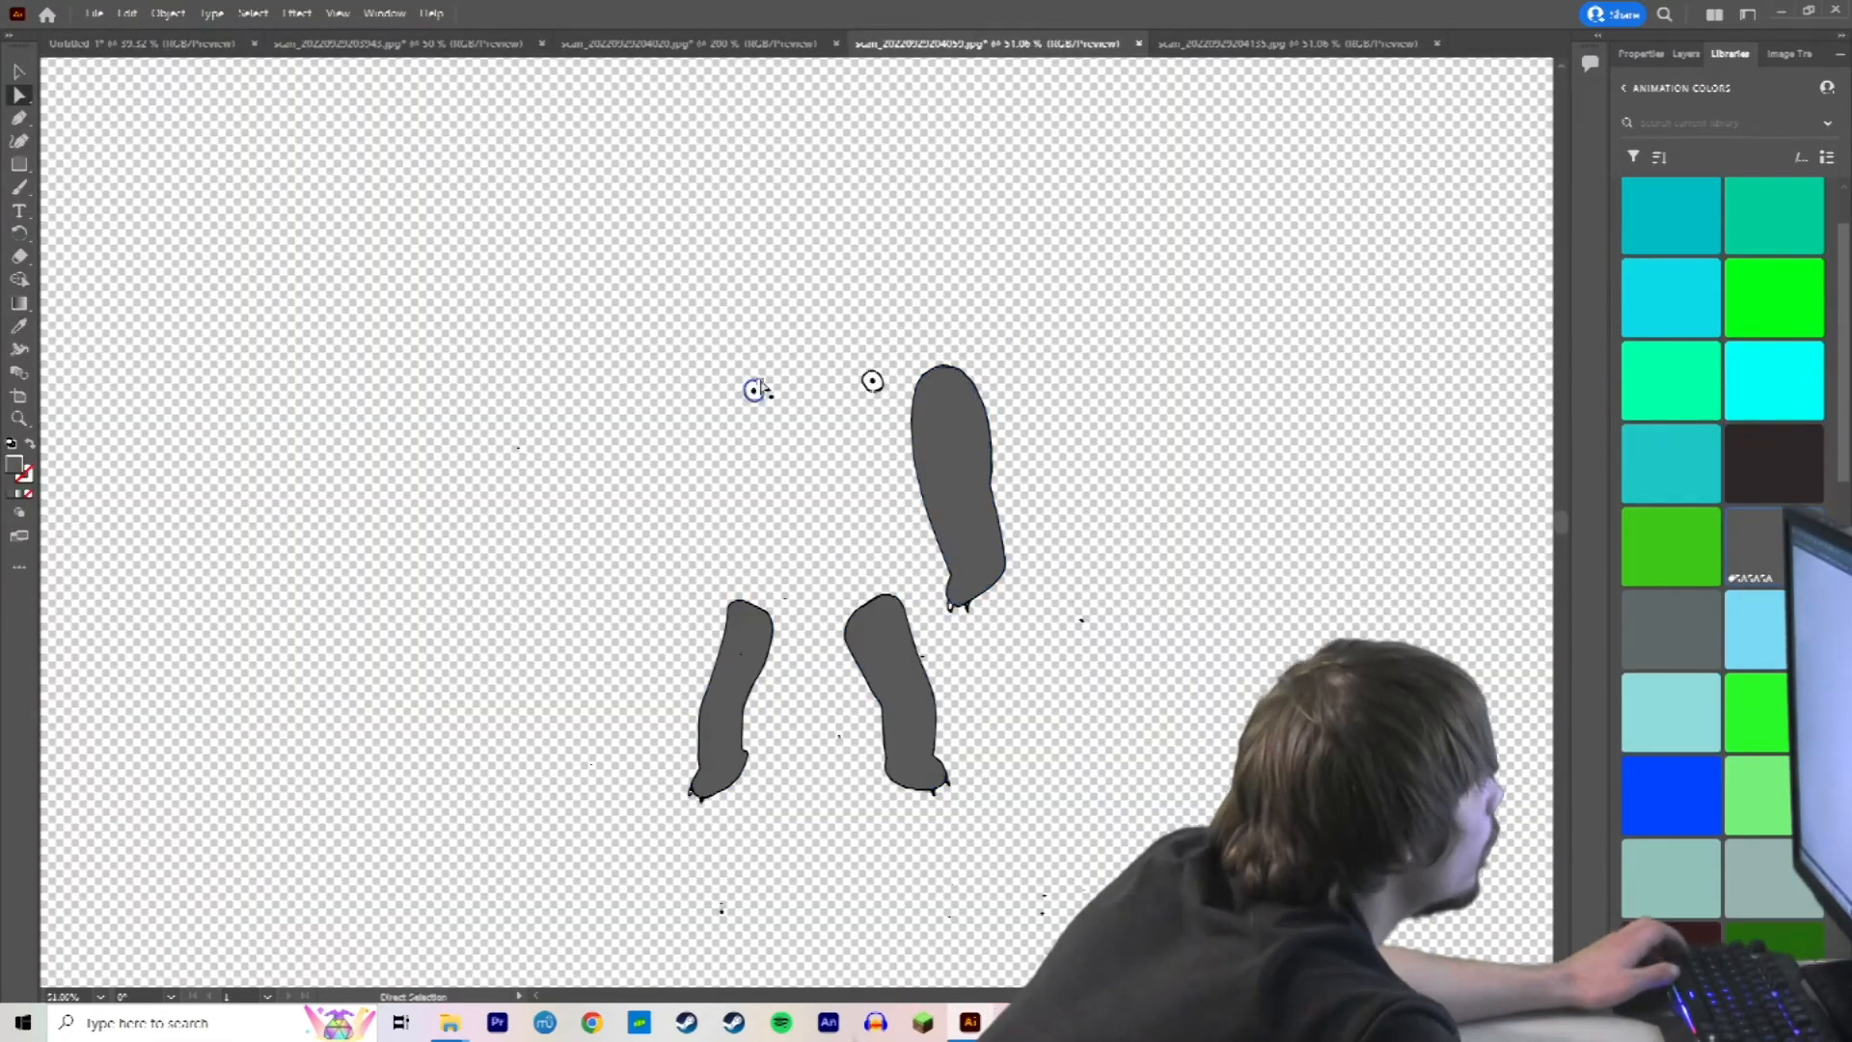
Switch to the dog body drawing and bring up the Libraries swatches.
click(1276, 44)
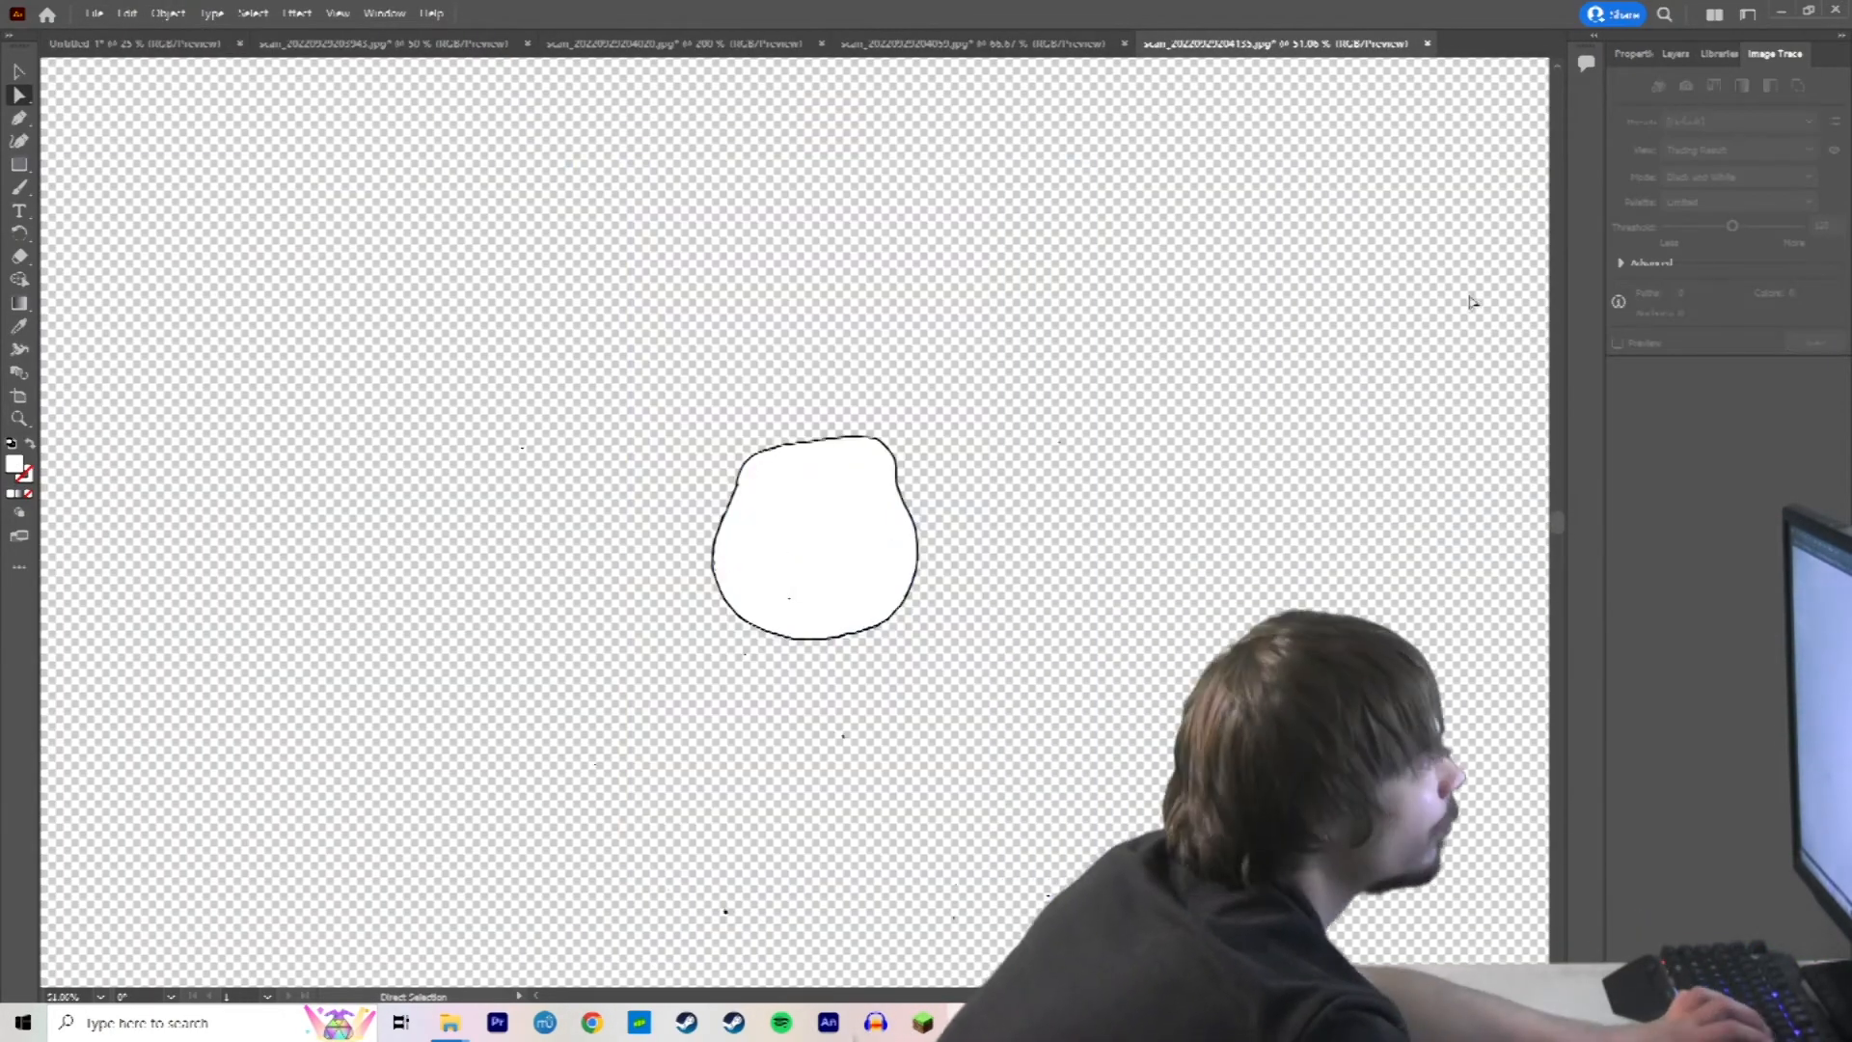
click(1728, 54)
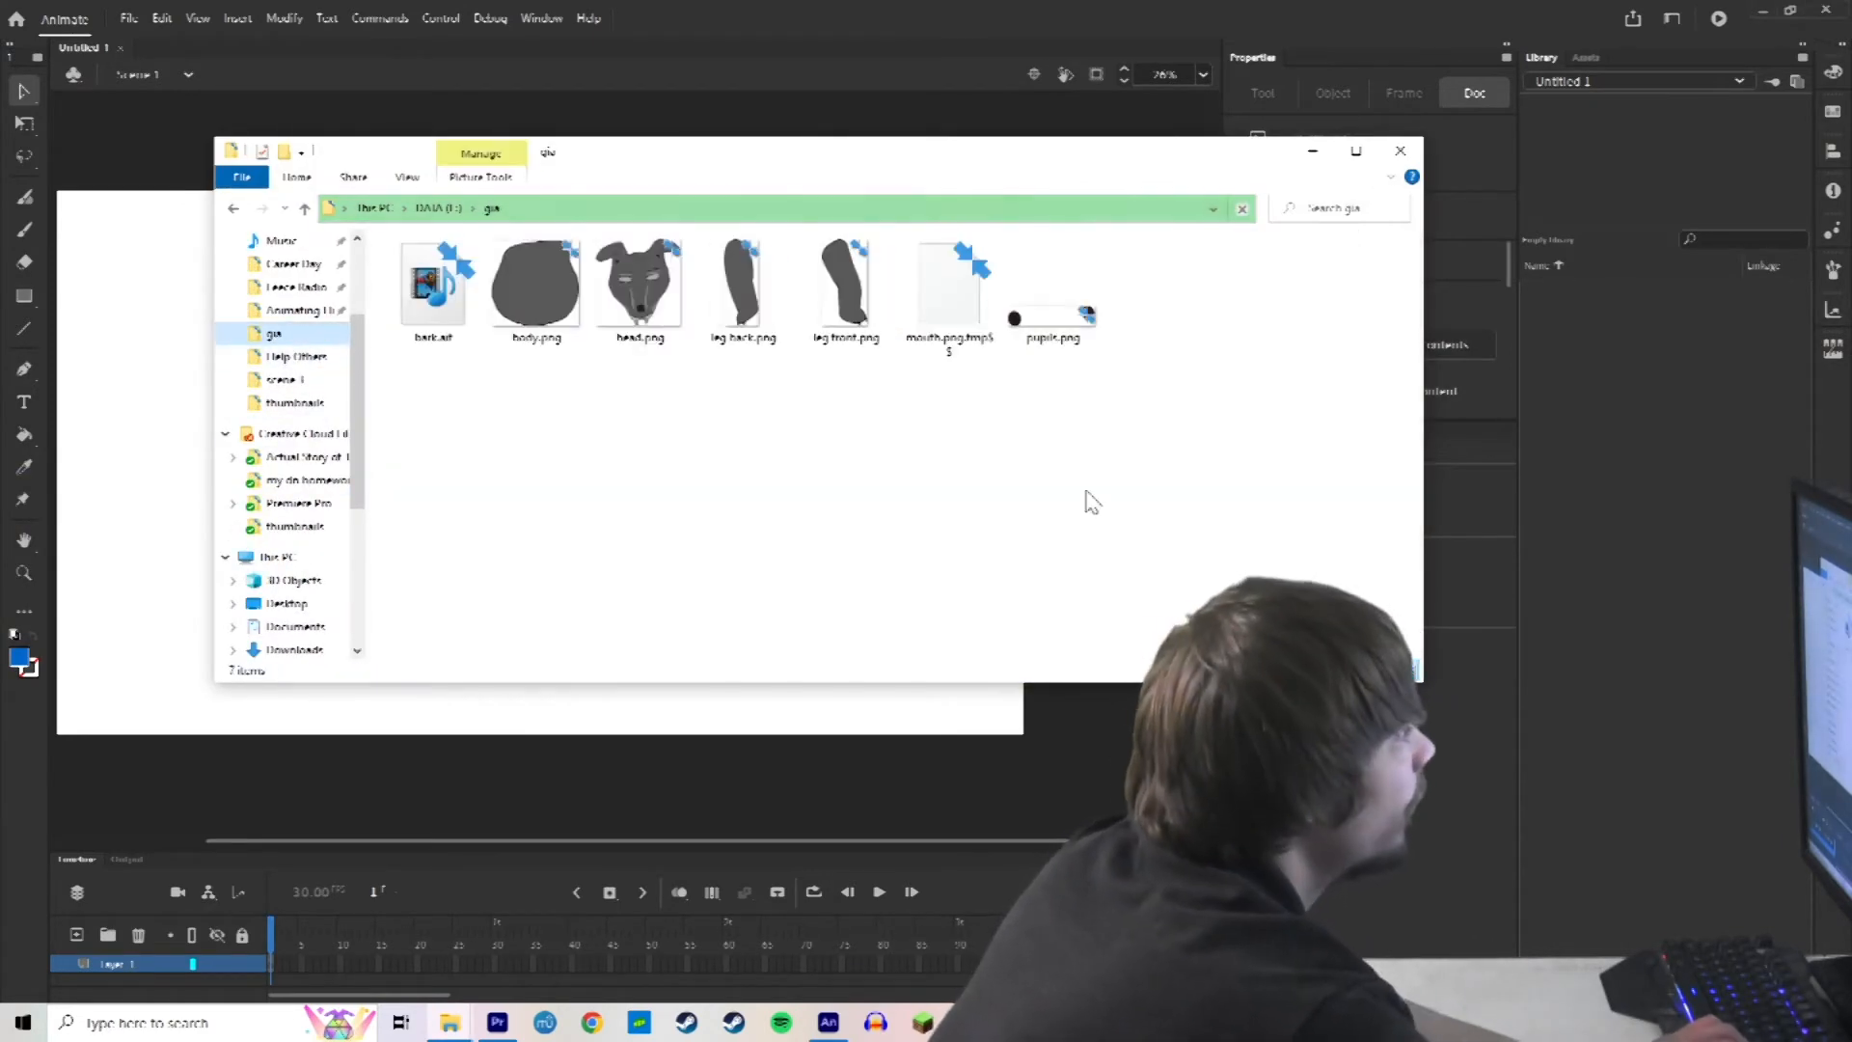
Import all dog part PNGs and bark.wav to the library, place the bark on Layer_1 and play it.
key(ctrl+a)
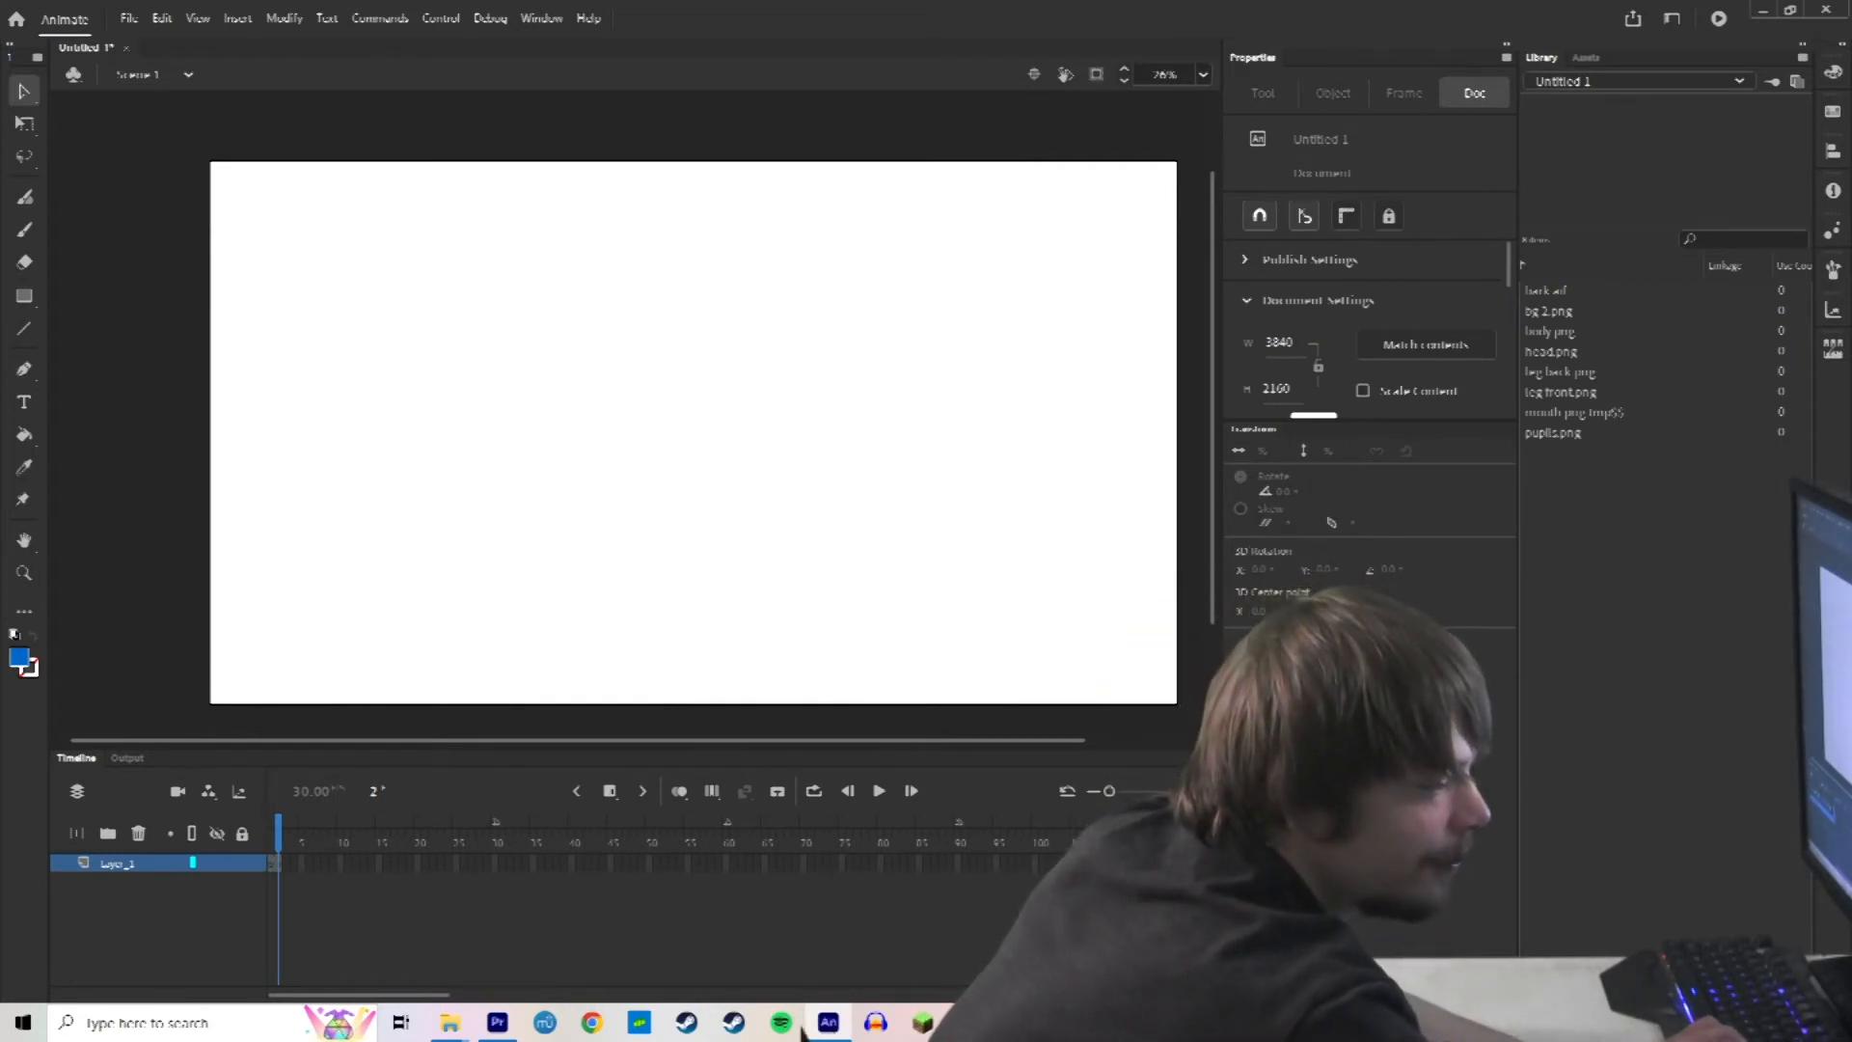
click(1547, 291)
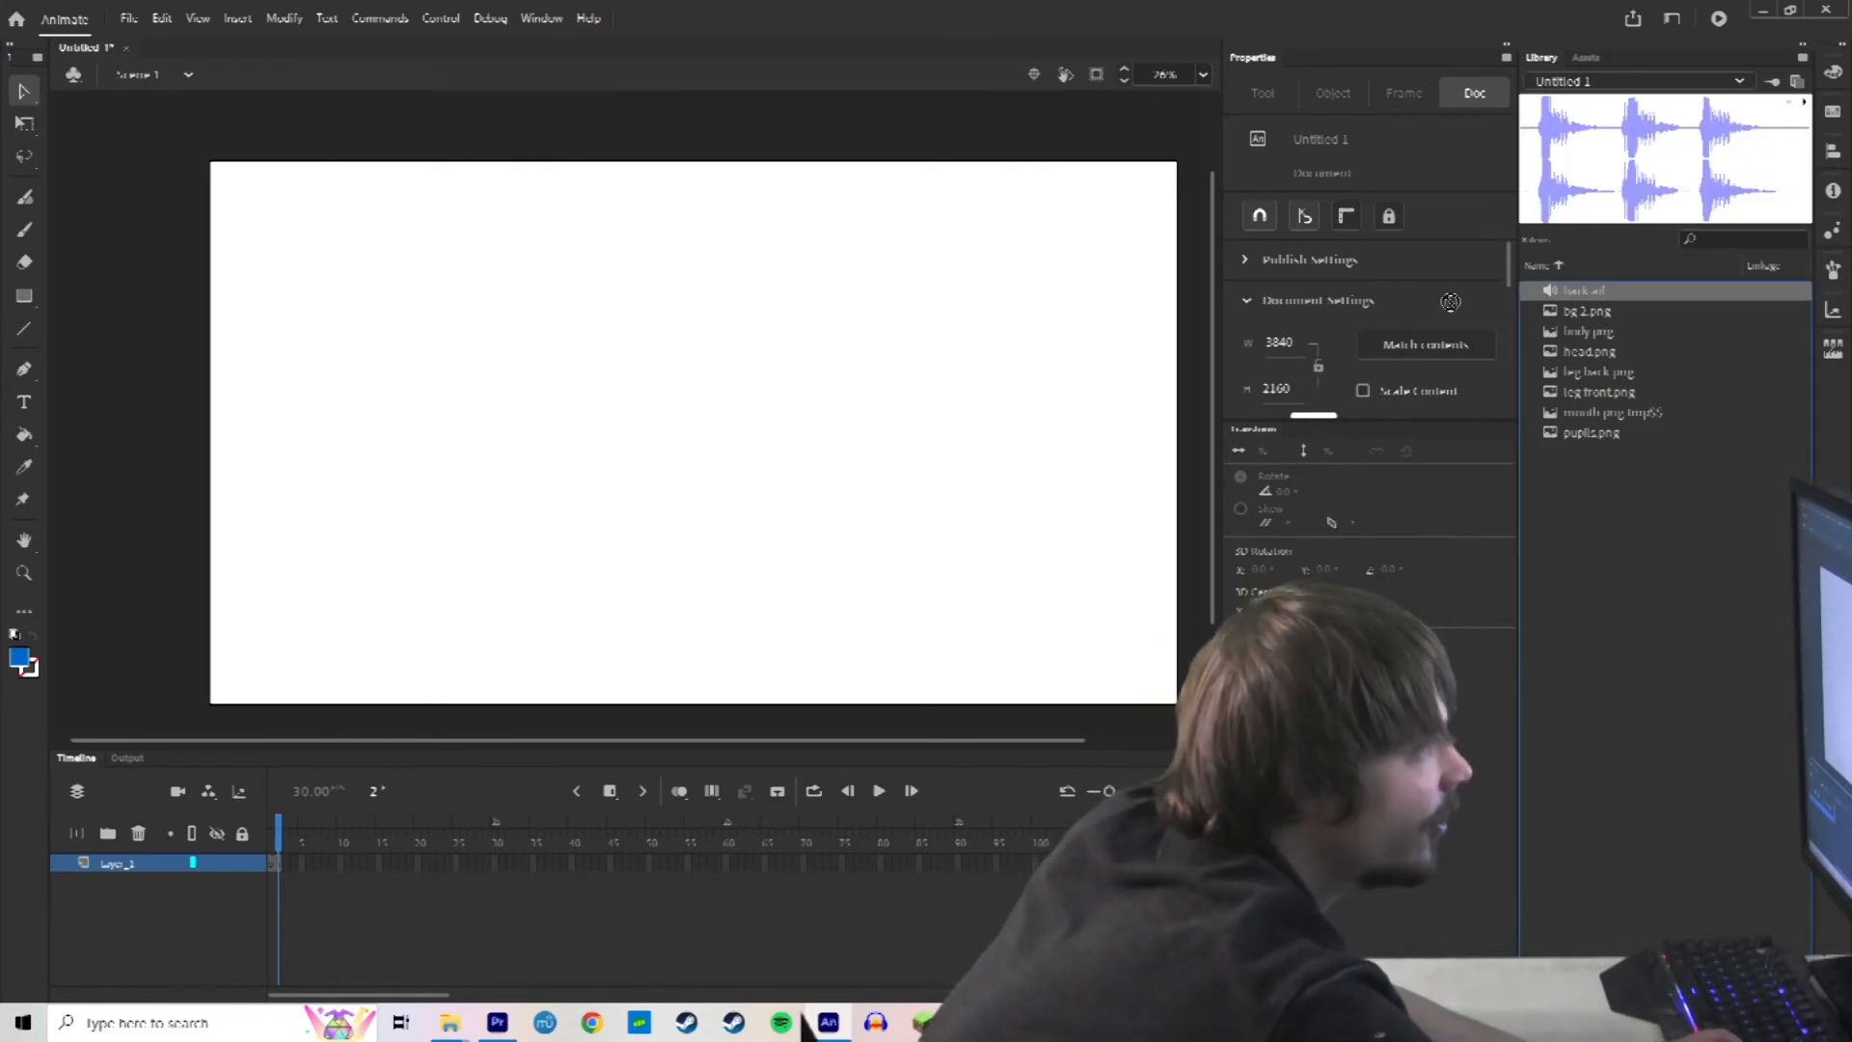
mouse_move(274, 814)
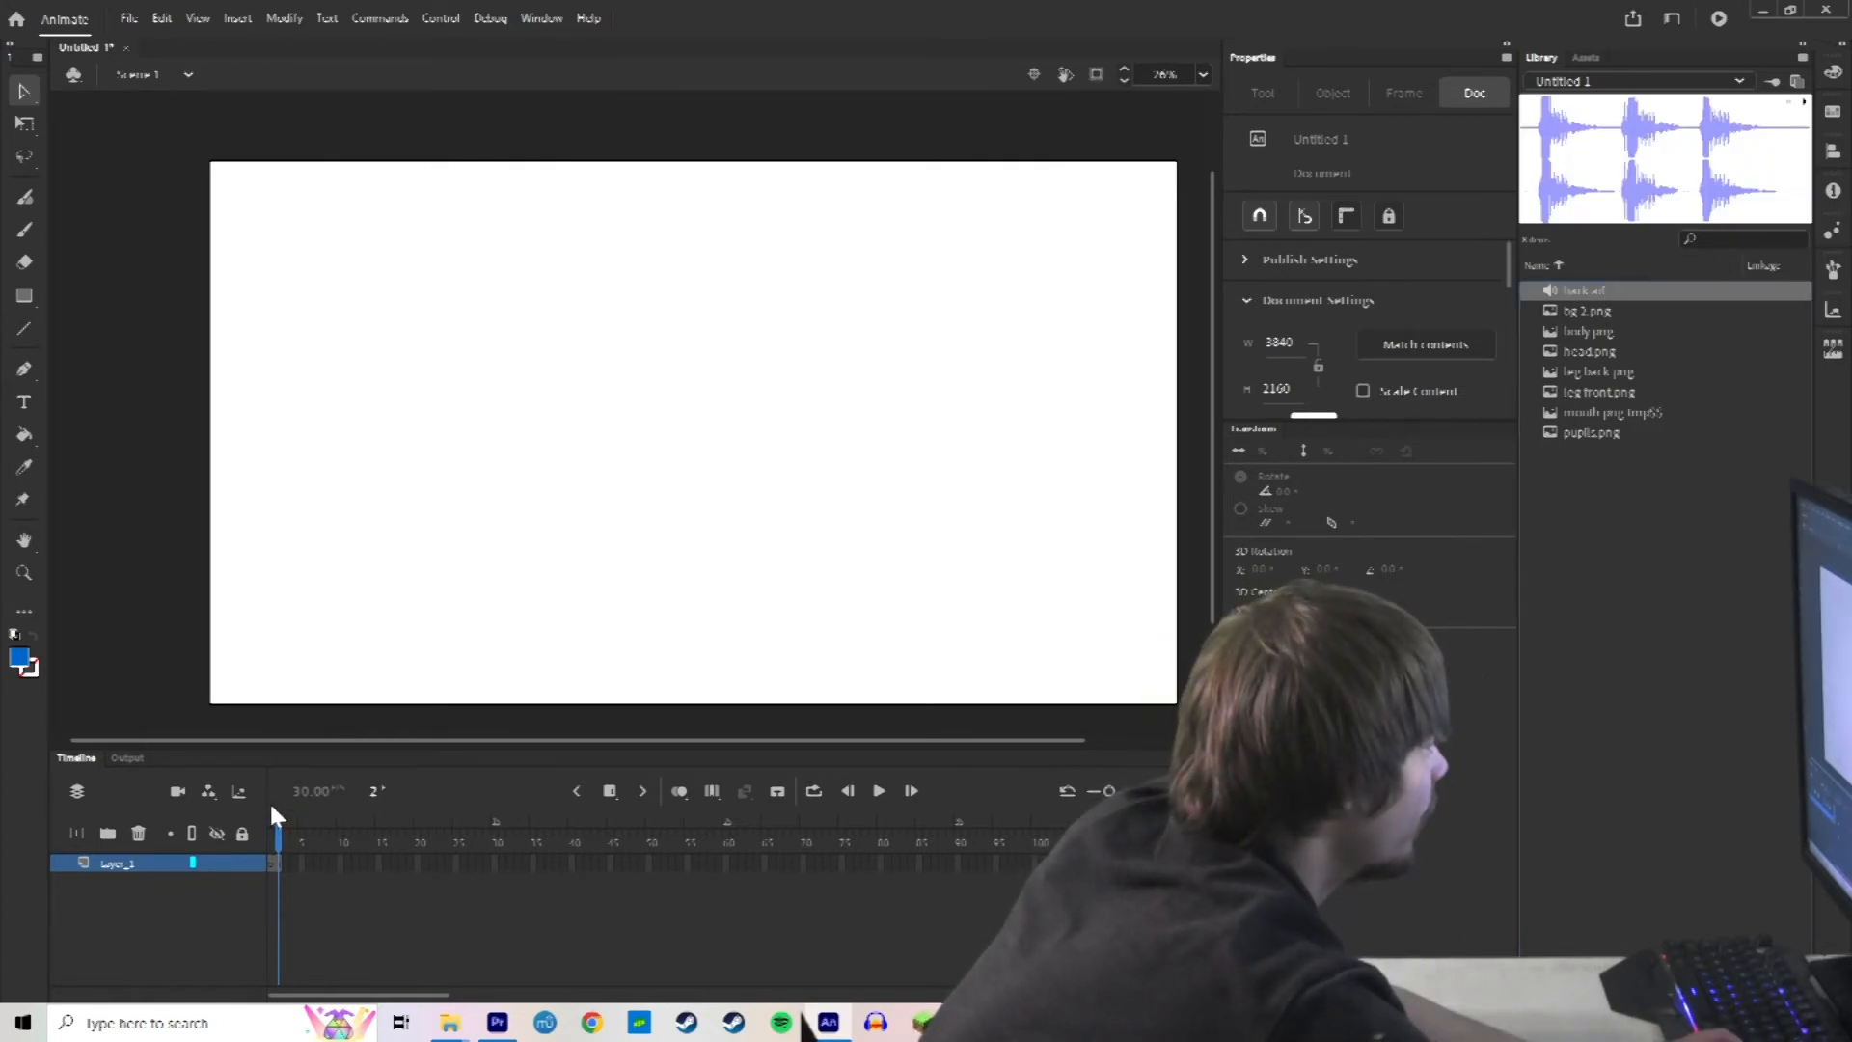
click(880, 791)
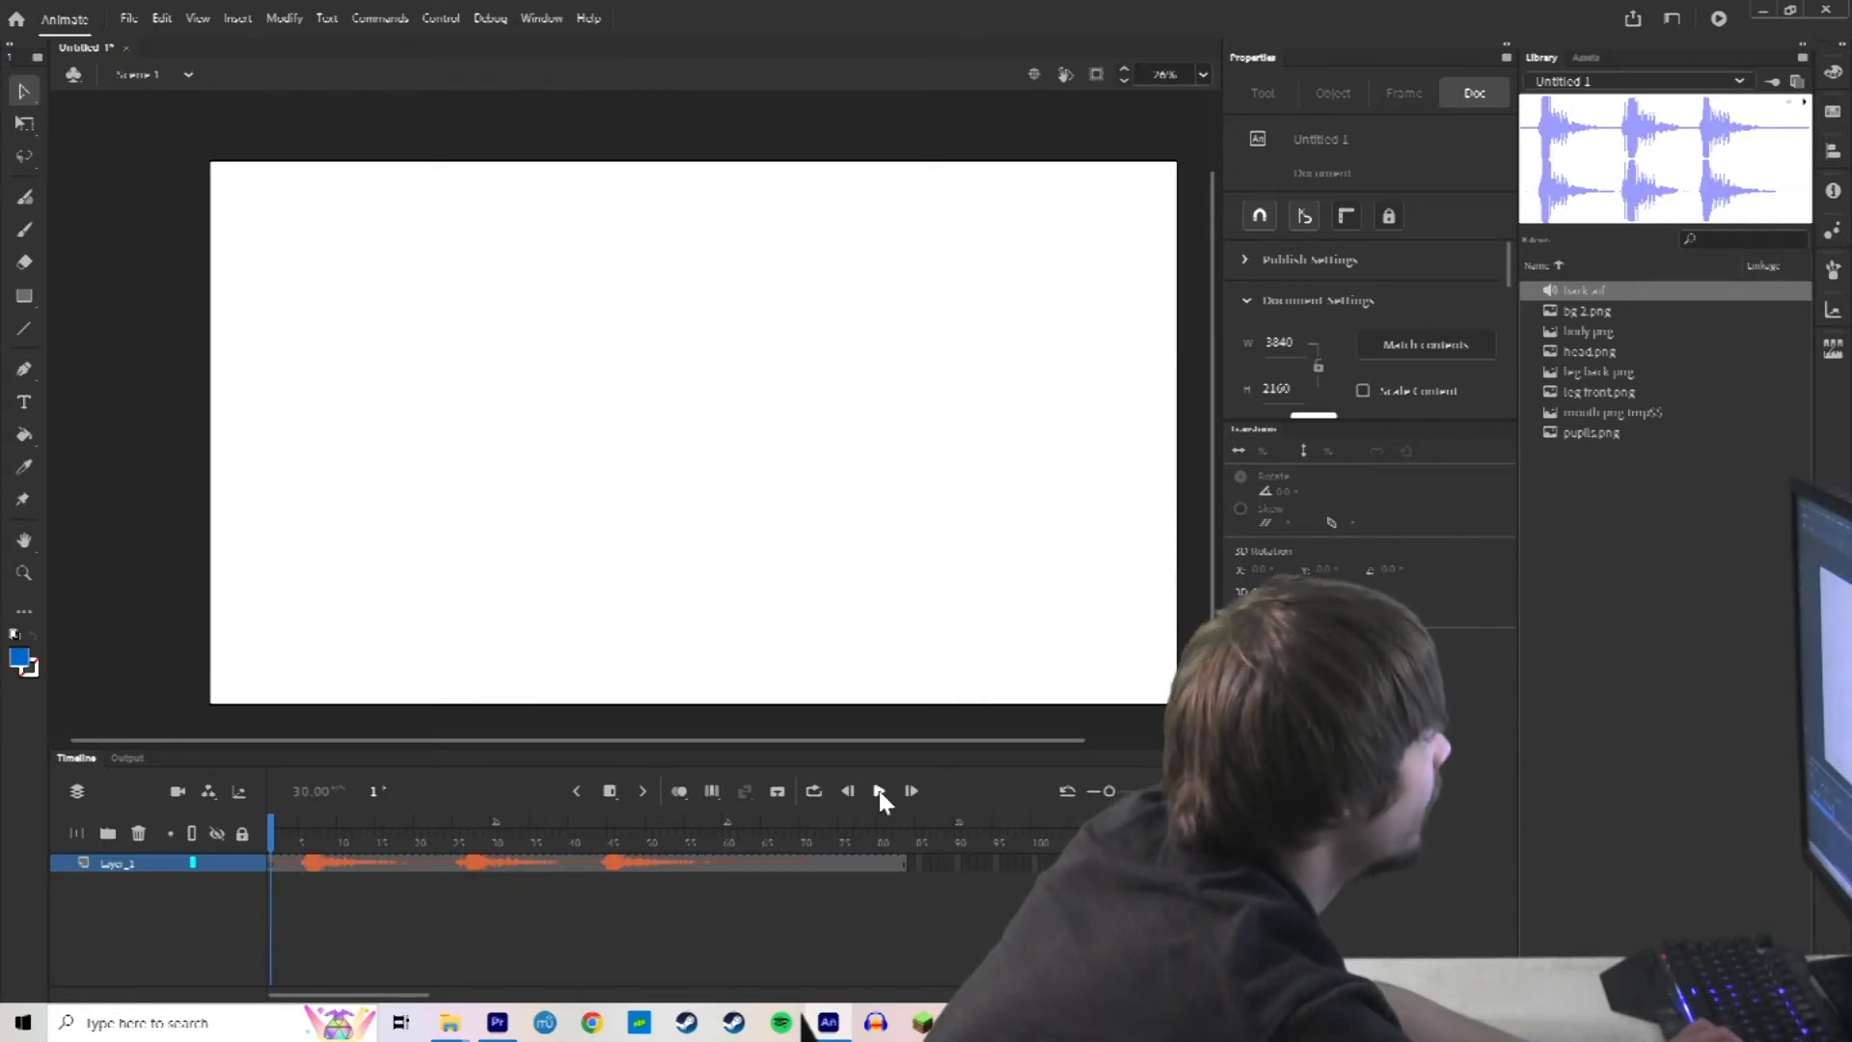
click(880, 791)
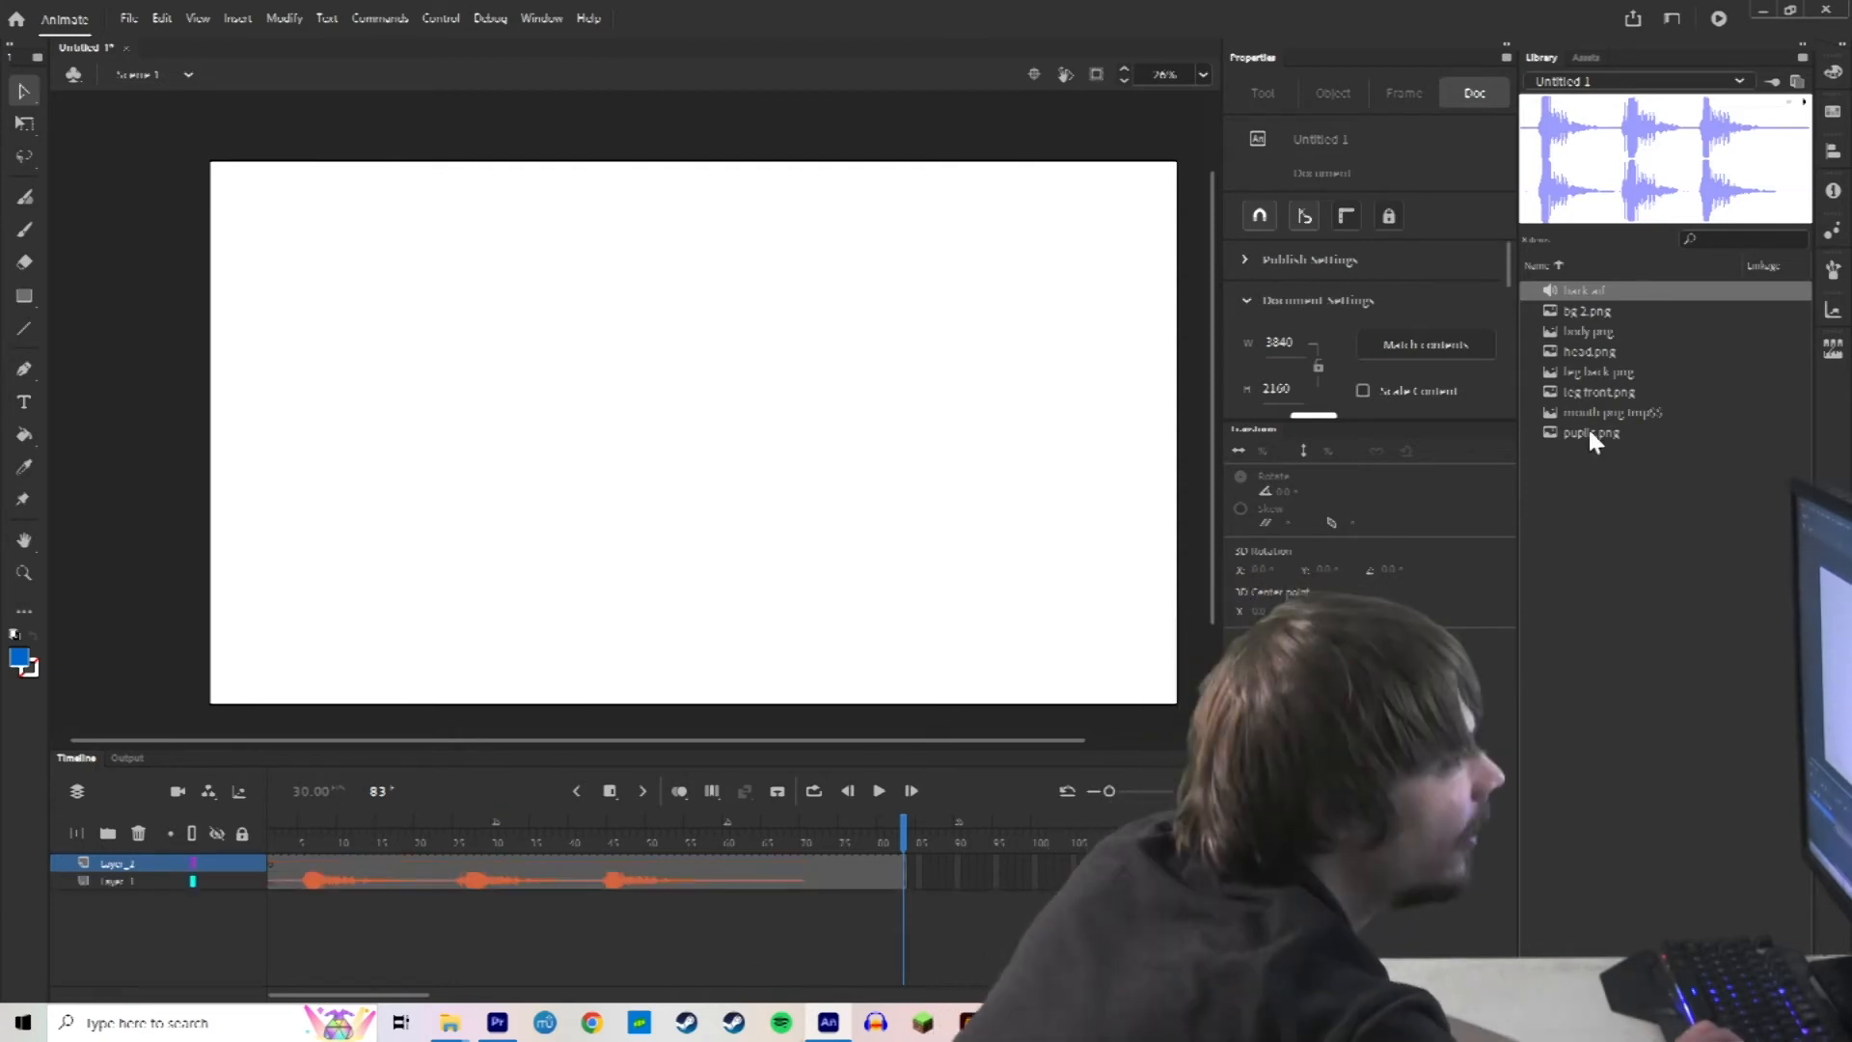
mouse_move(1597, 369)
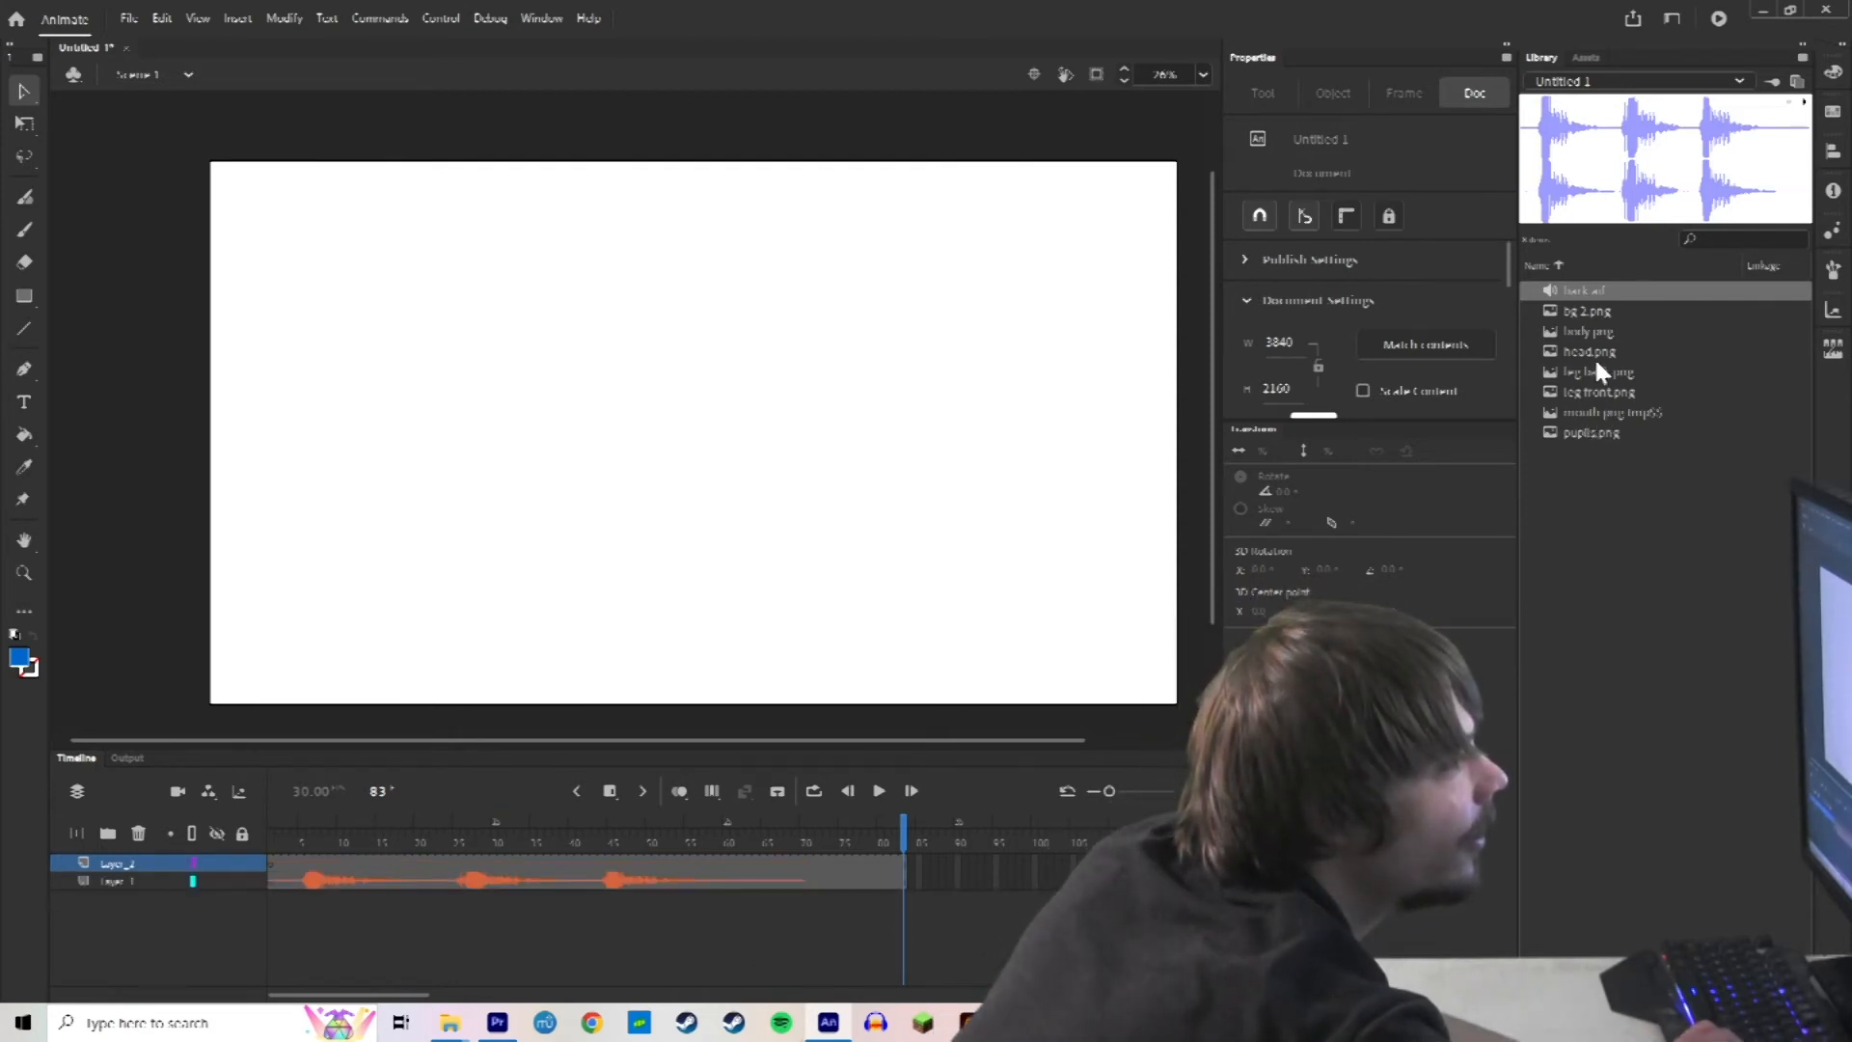
Place the green gradient bg 2.png on stage and send the back leg behind the body.
click(1587, 309)
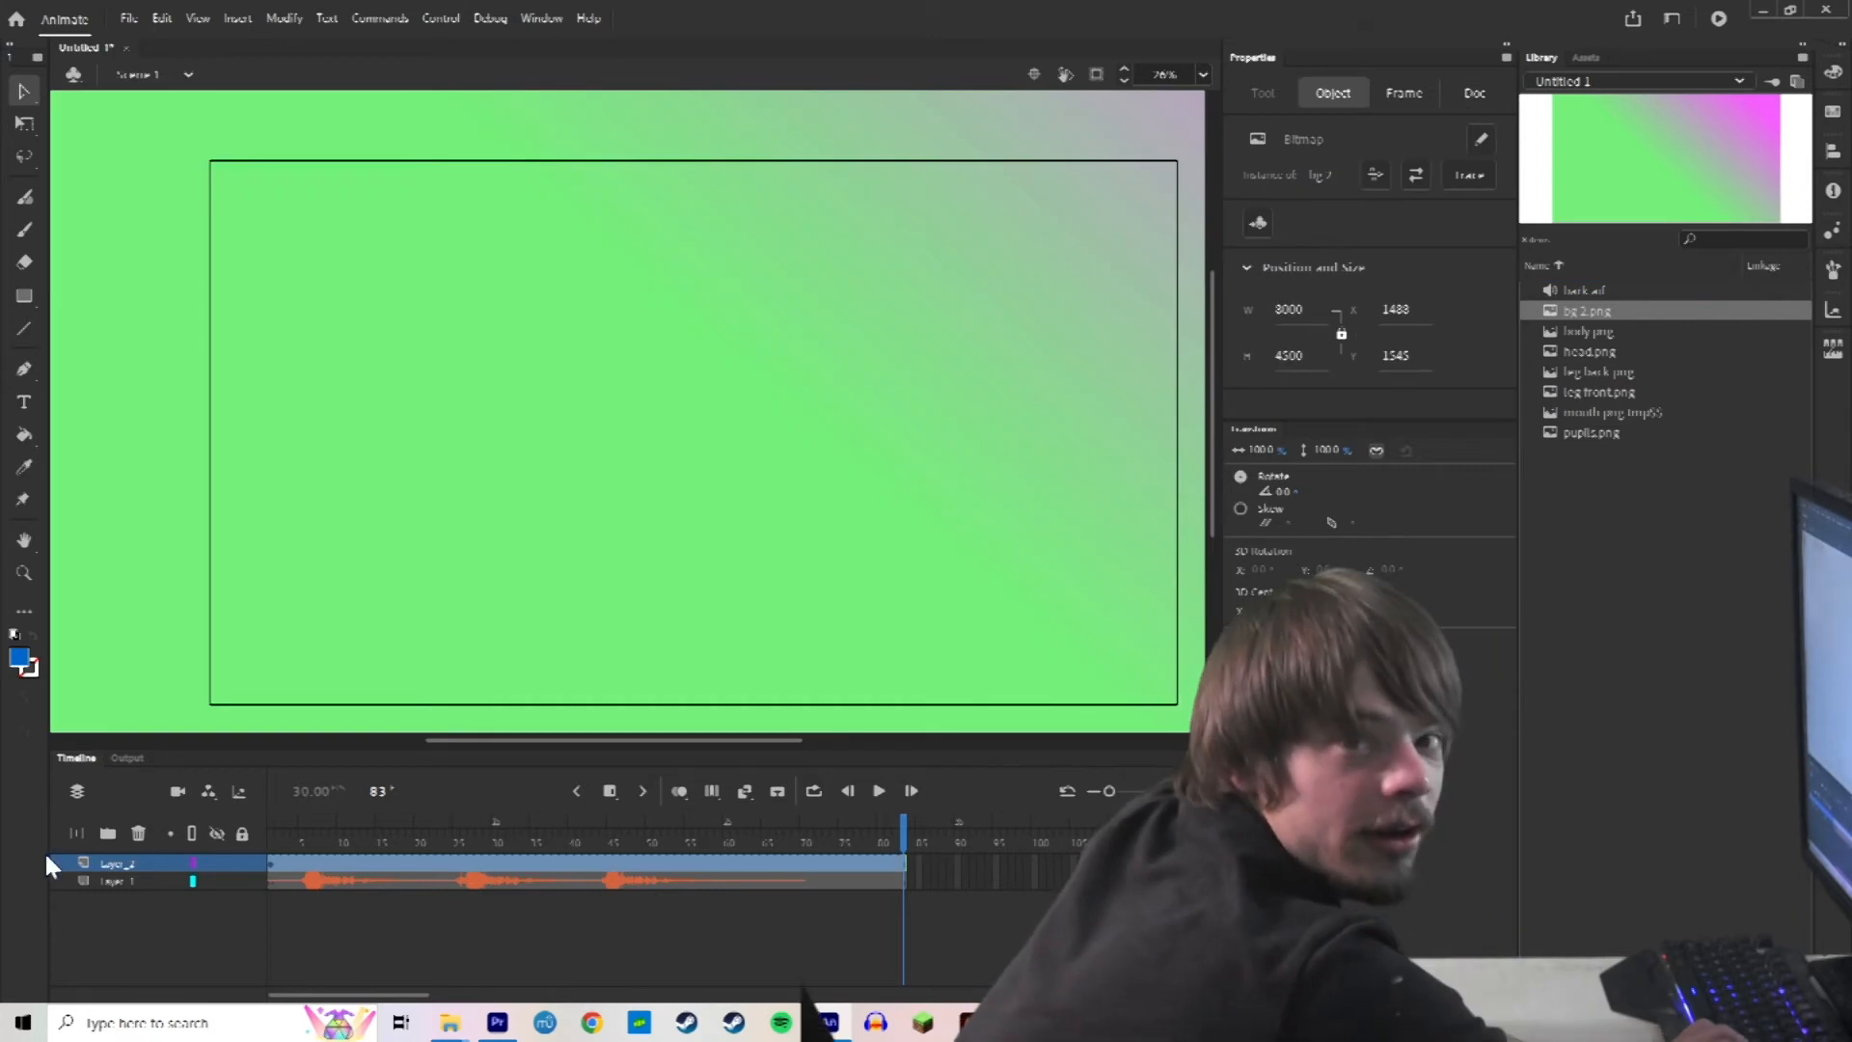
click(1472, 93)
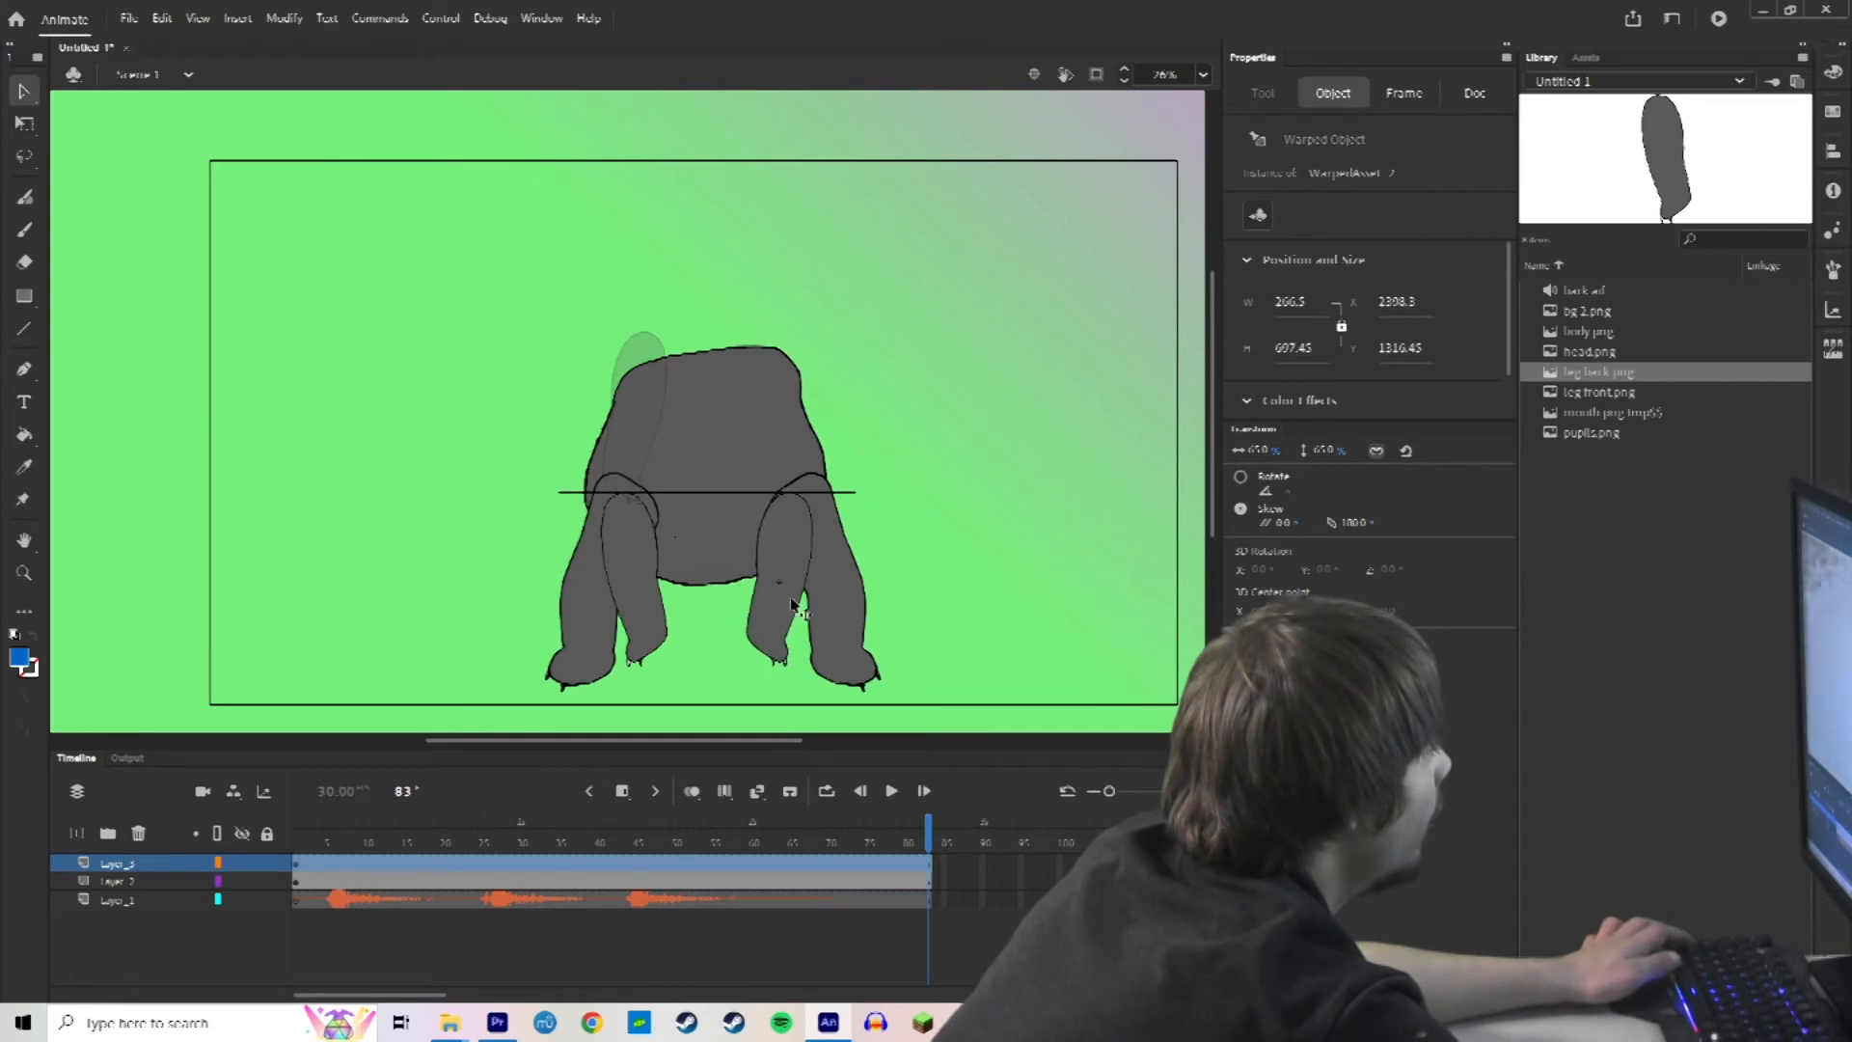
right_click(797, 608)
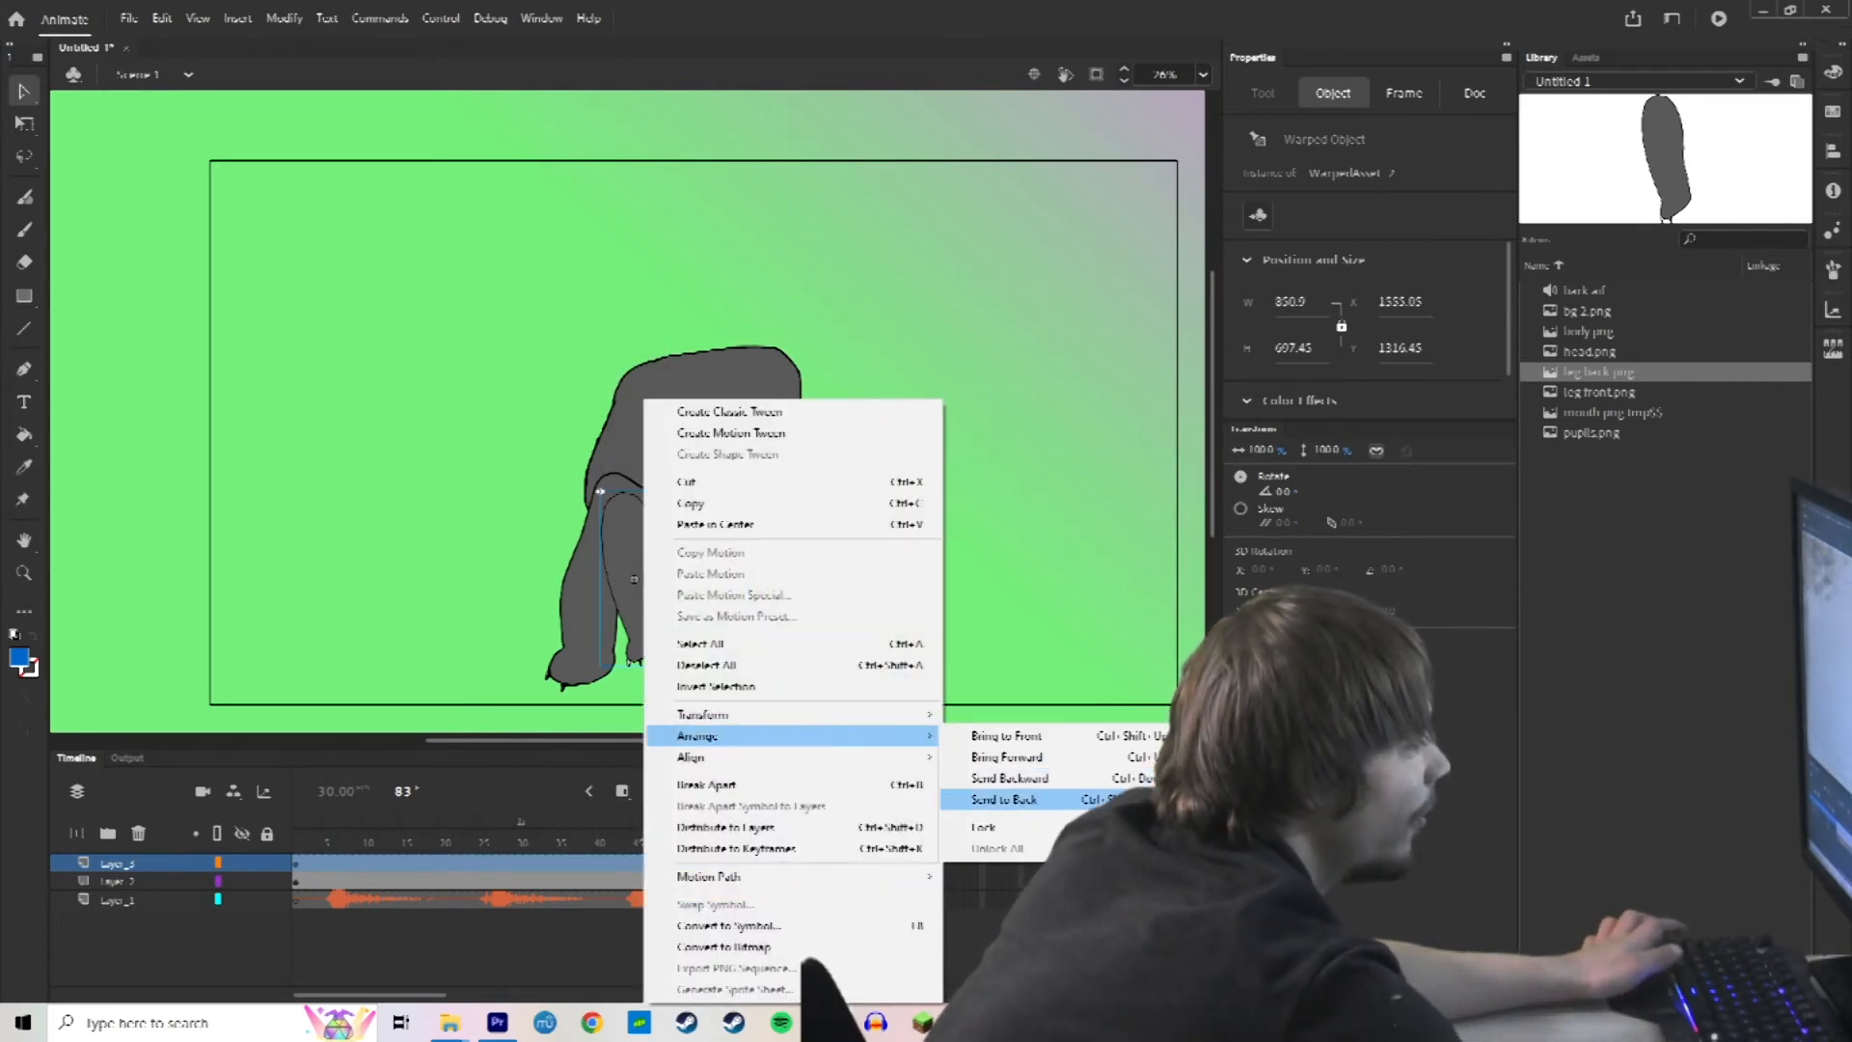
click(1003, 799)
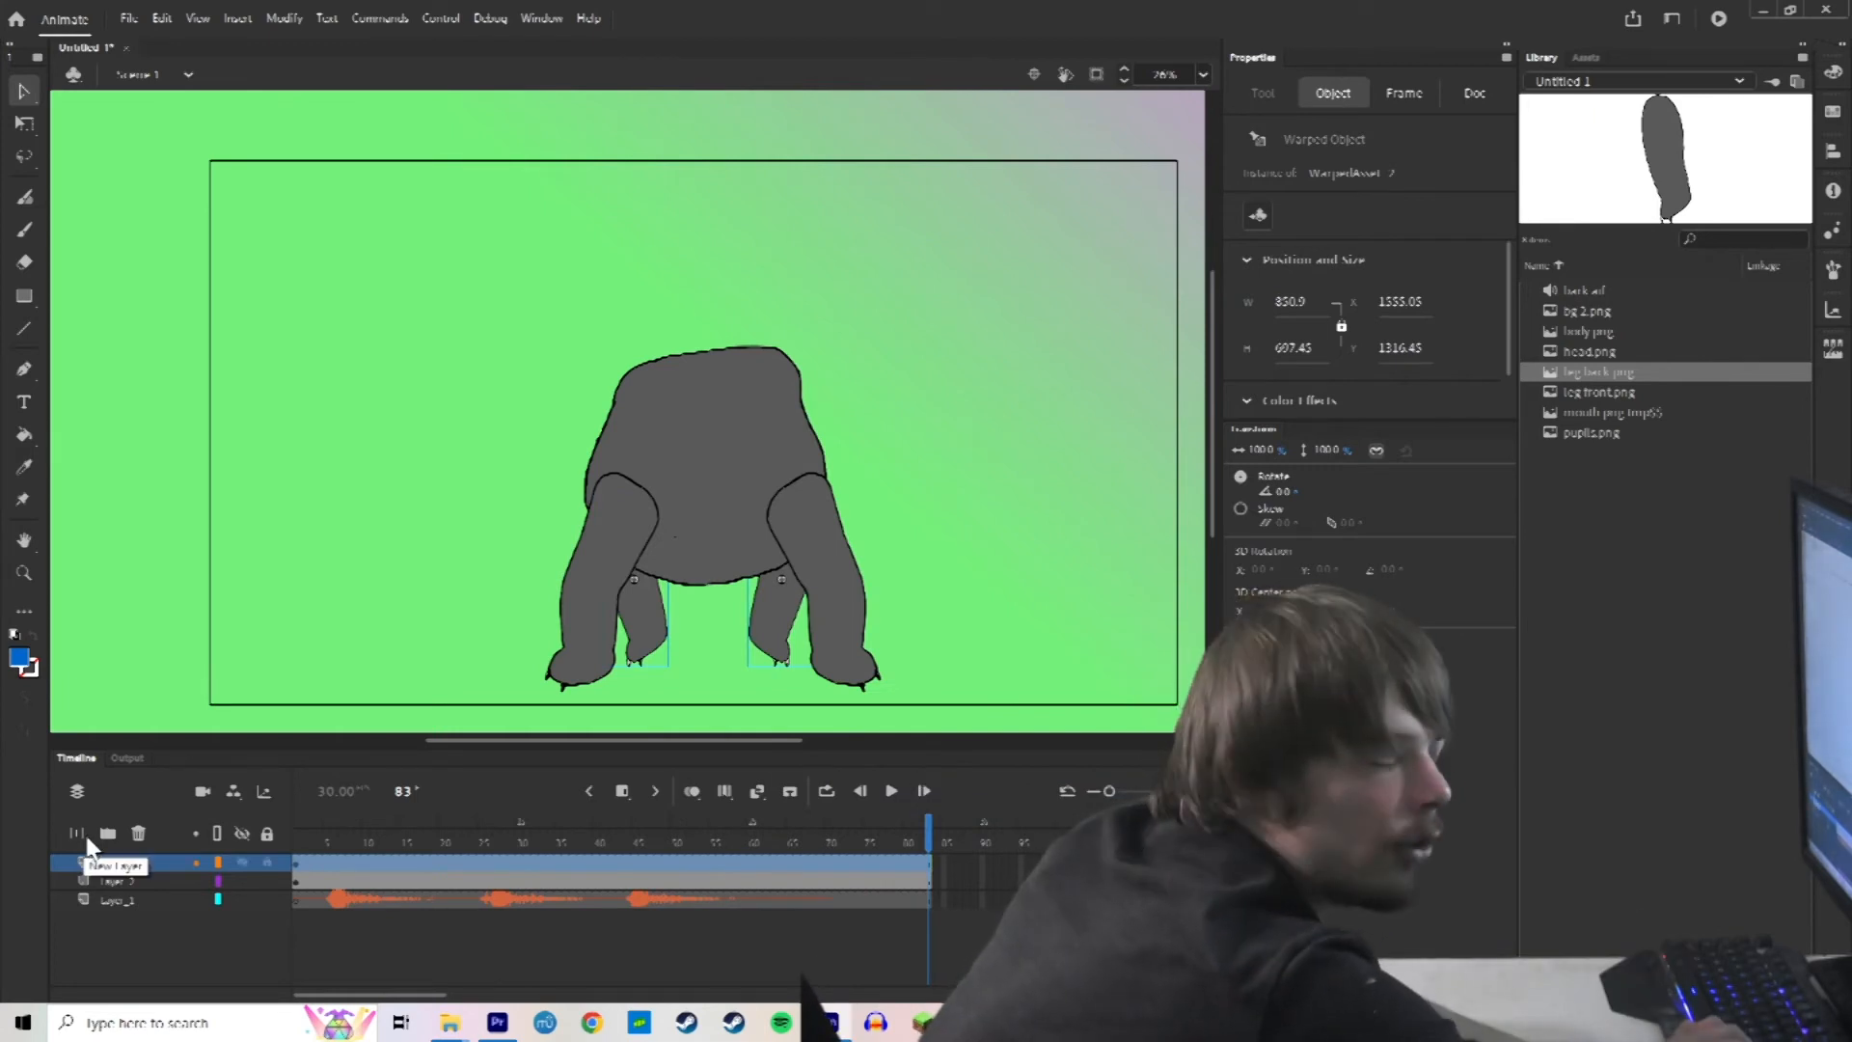
Add a new layer for the head and adjust the mouth image's options on the dog.
click(1472, 92)
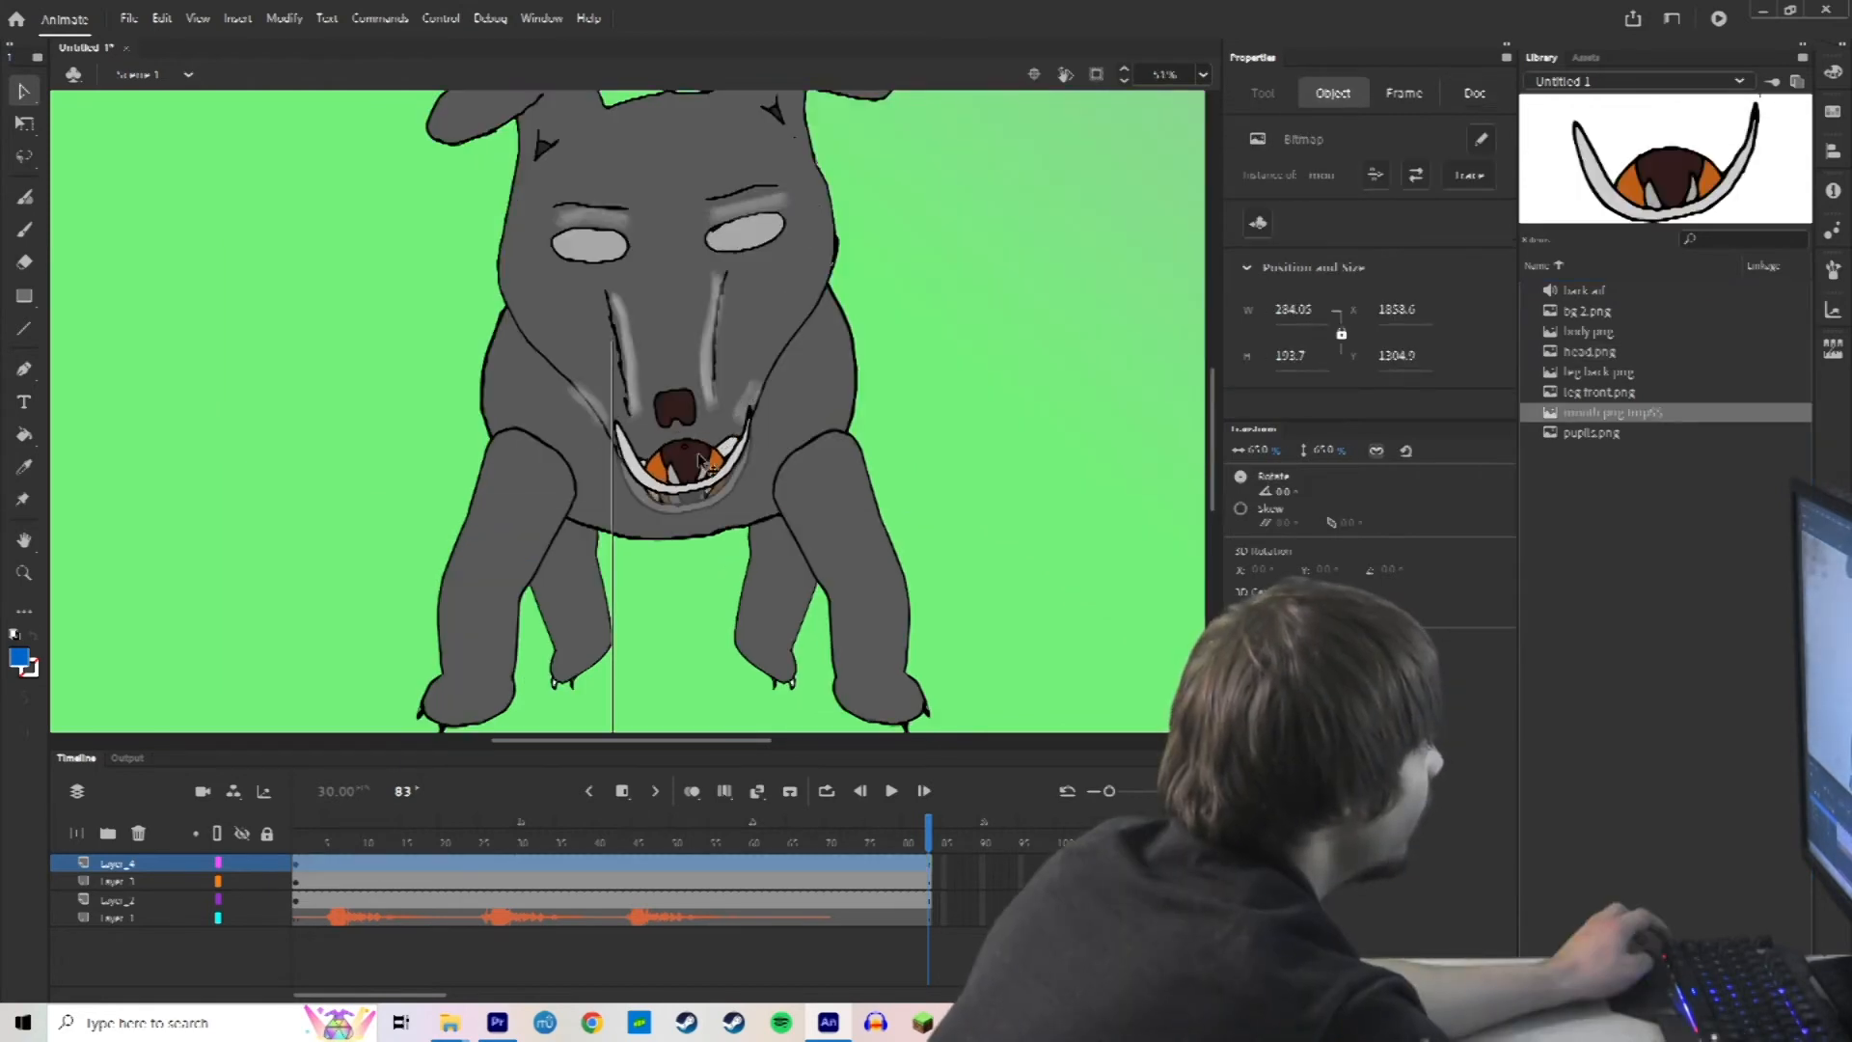
right_click(696, 461)
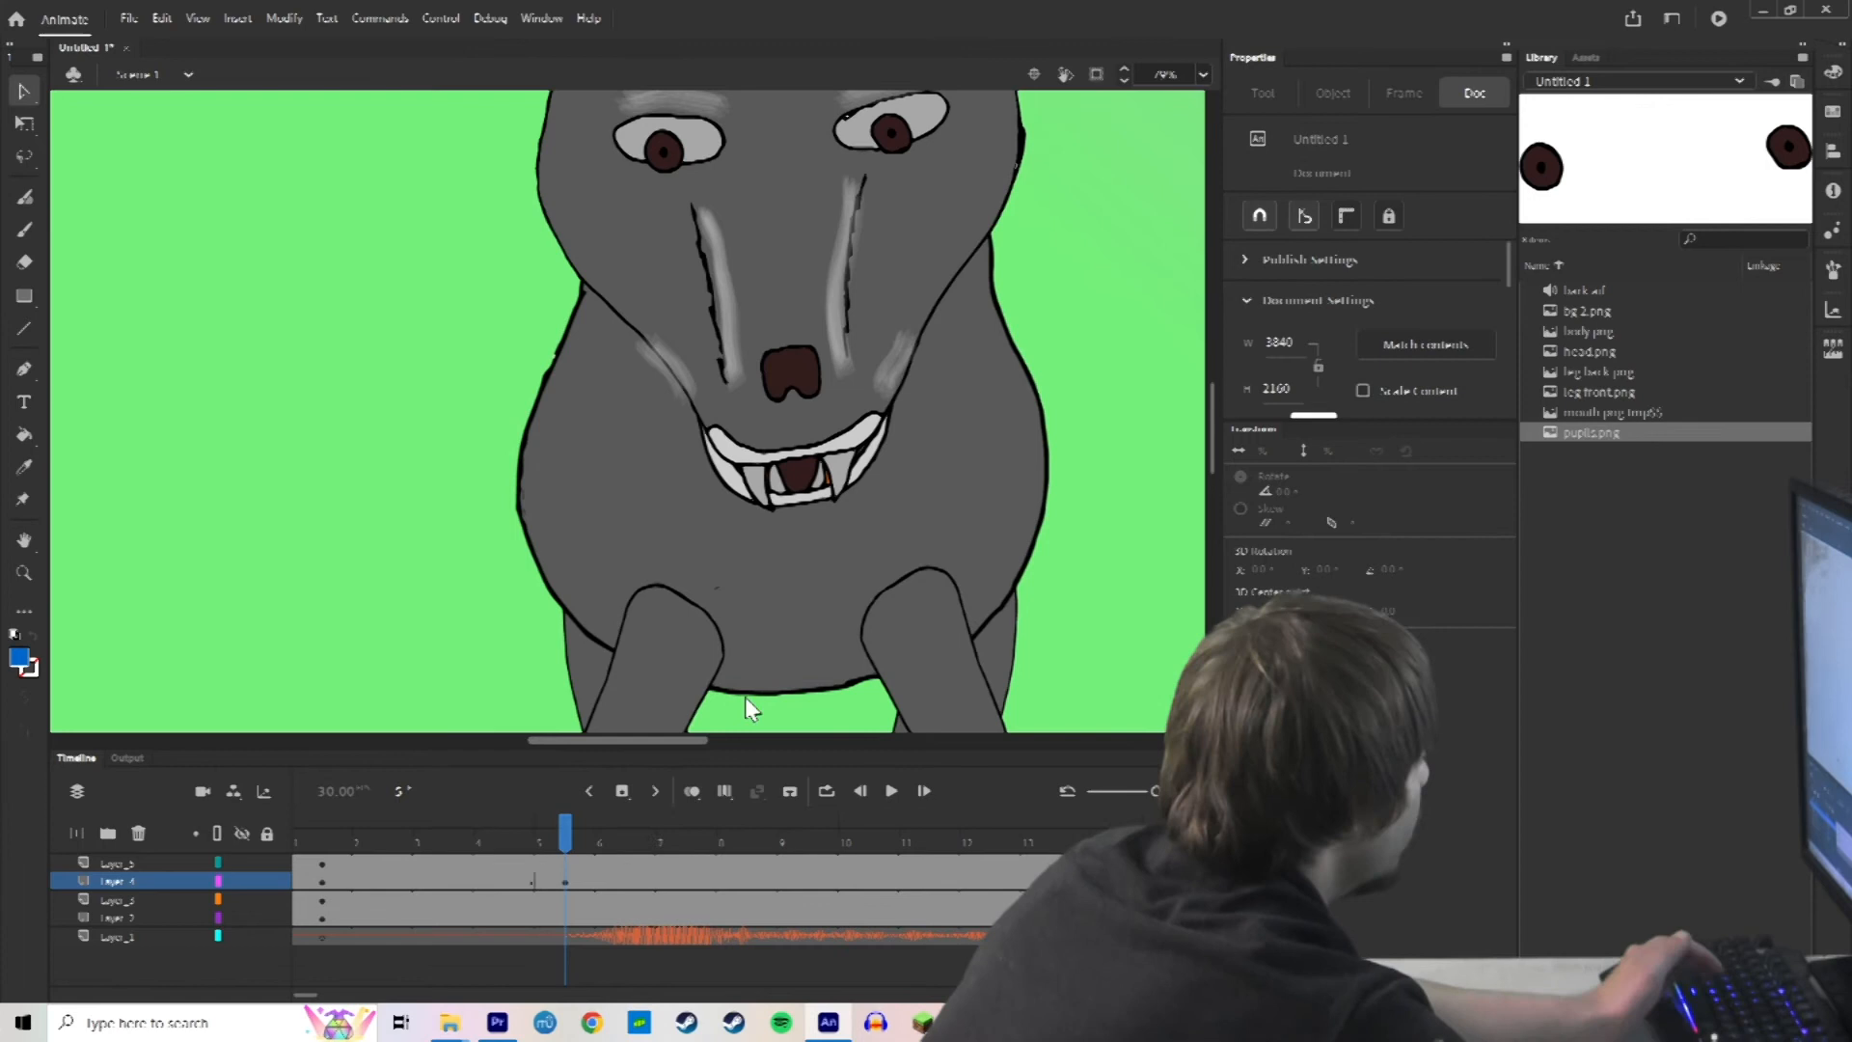
right_click(668, 533)
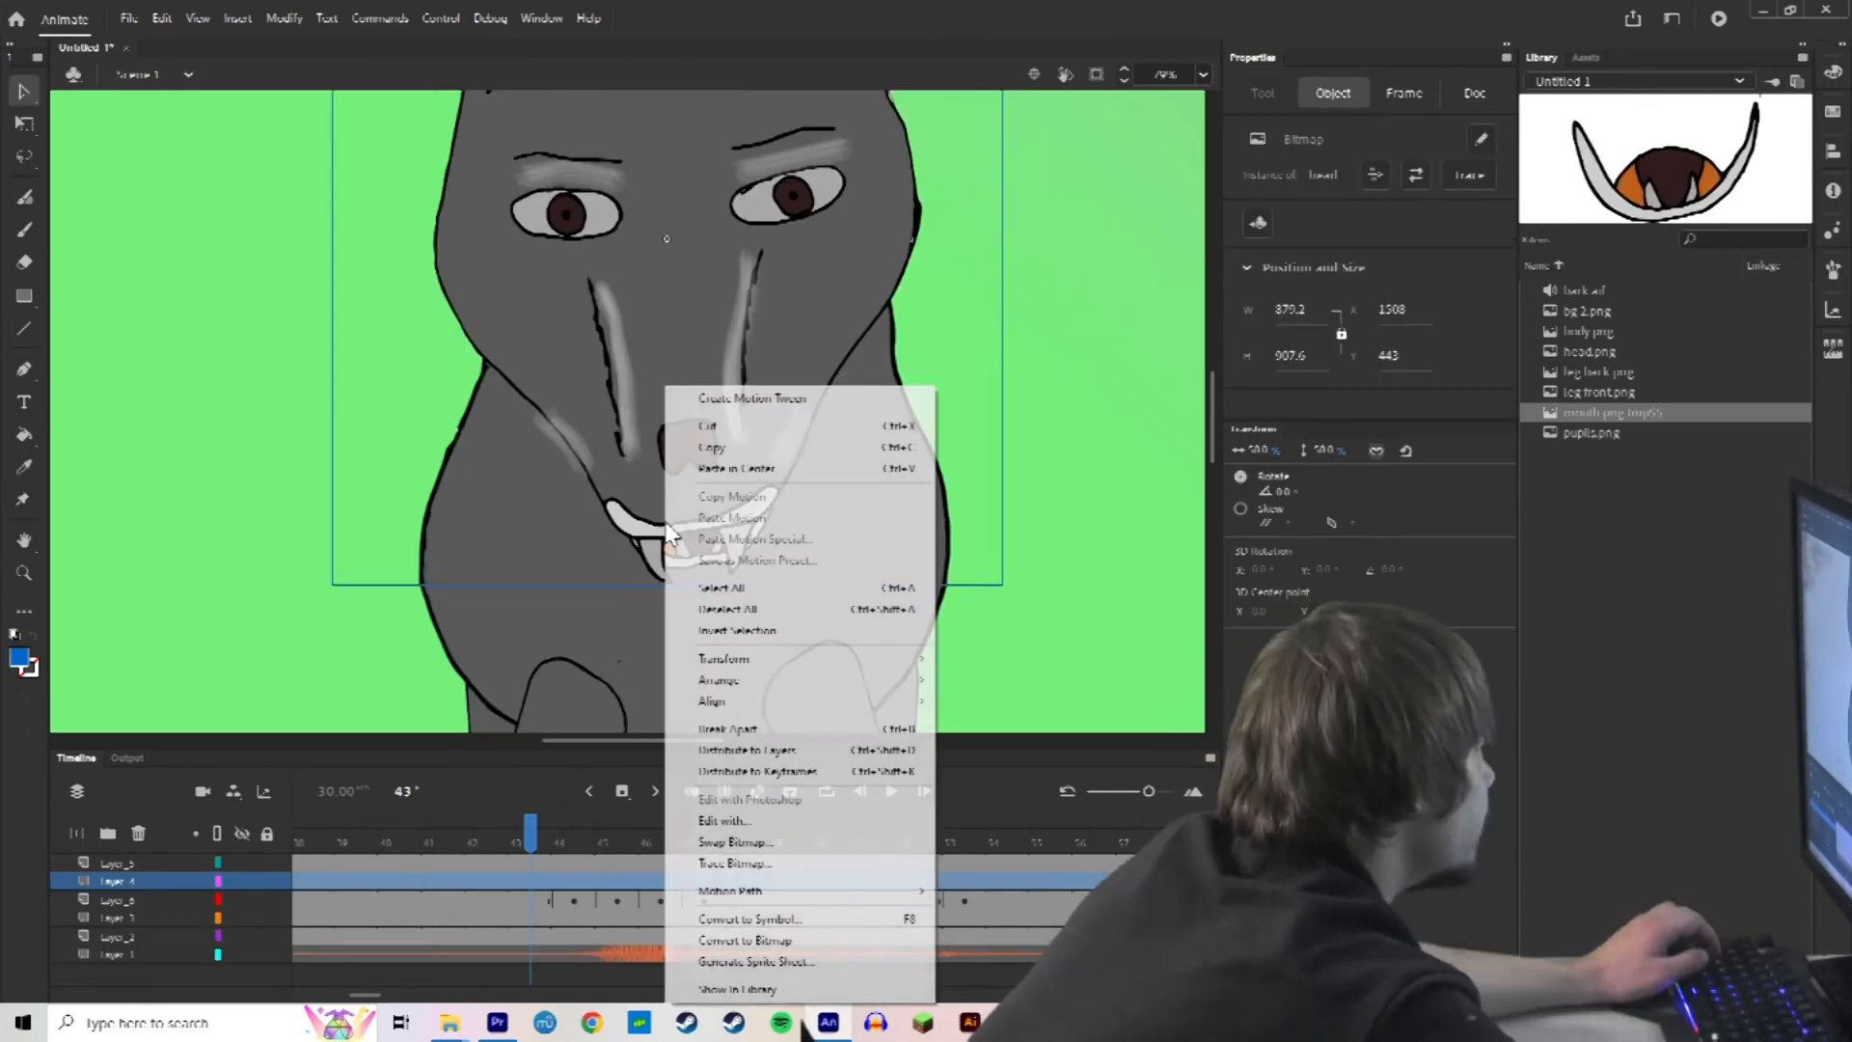
mouse_move(725, 658)
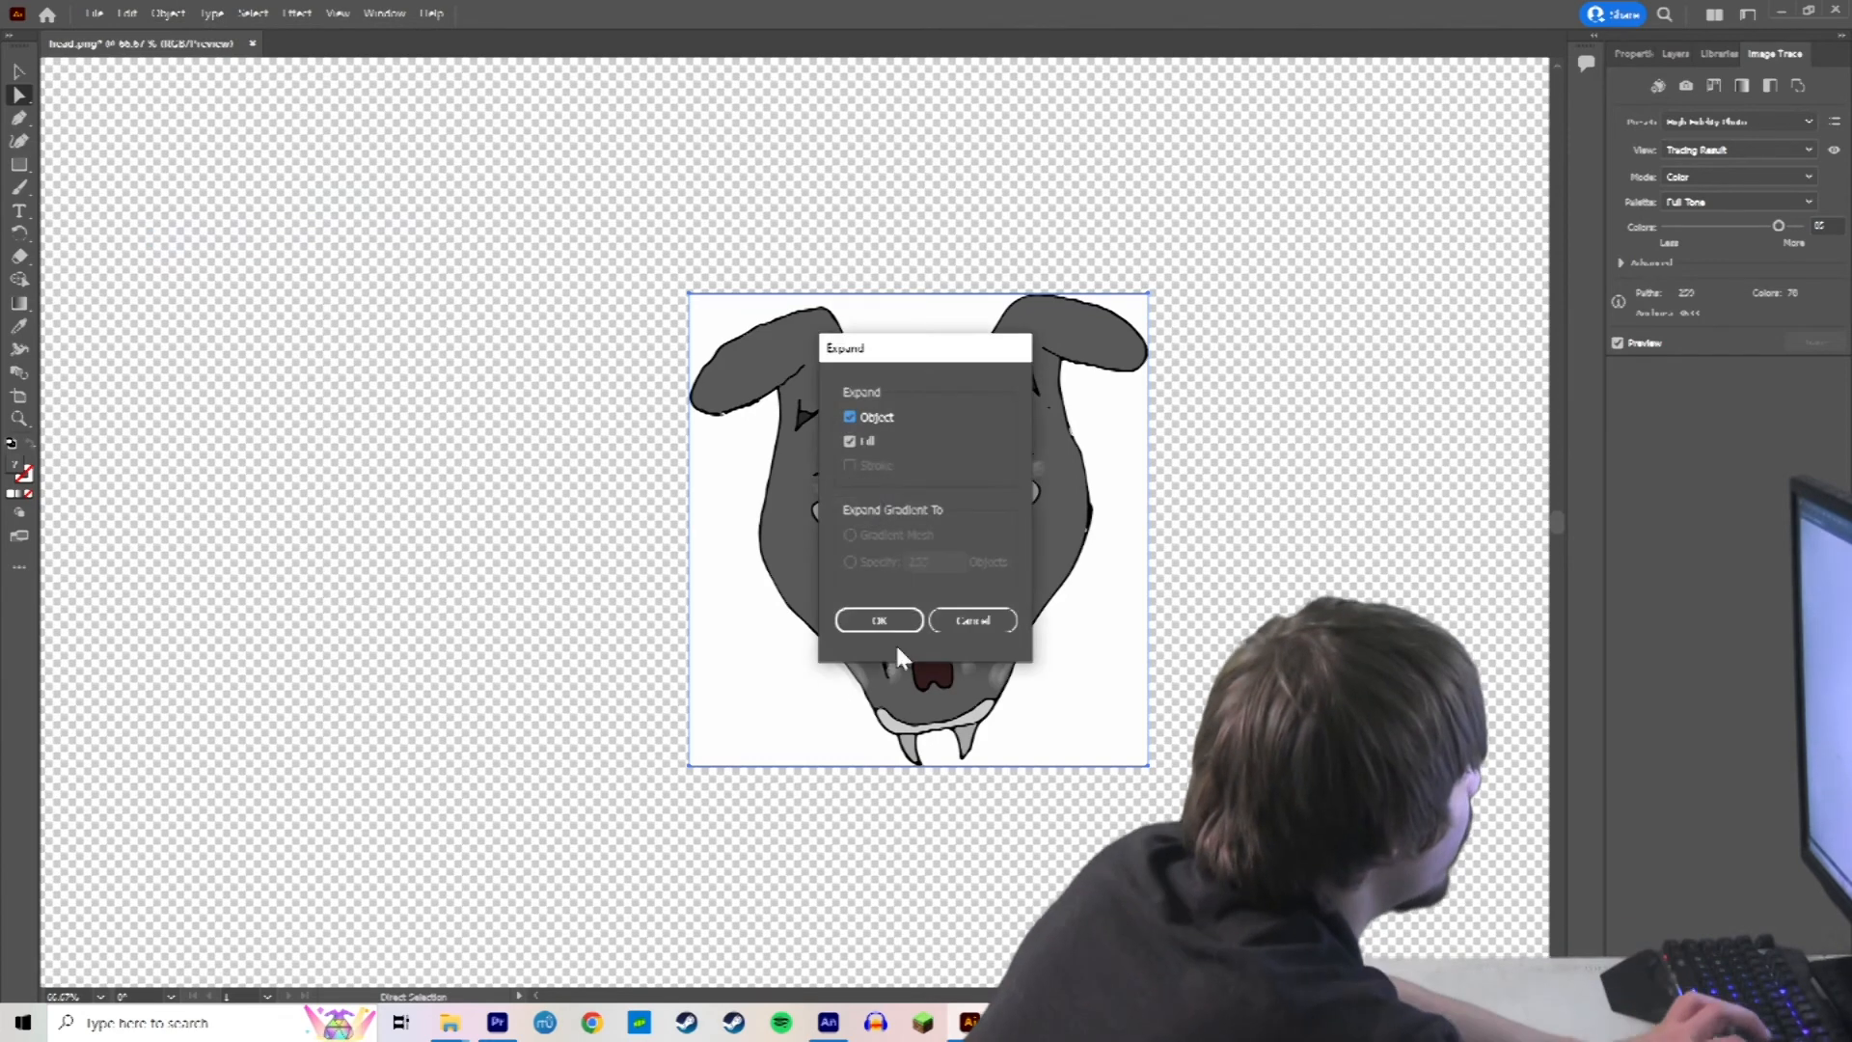
Confirm expanding the traced head with Object and Fill checked.
click(879, 619)
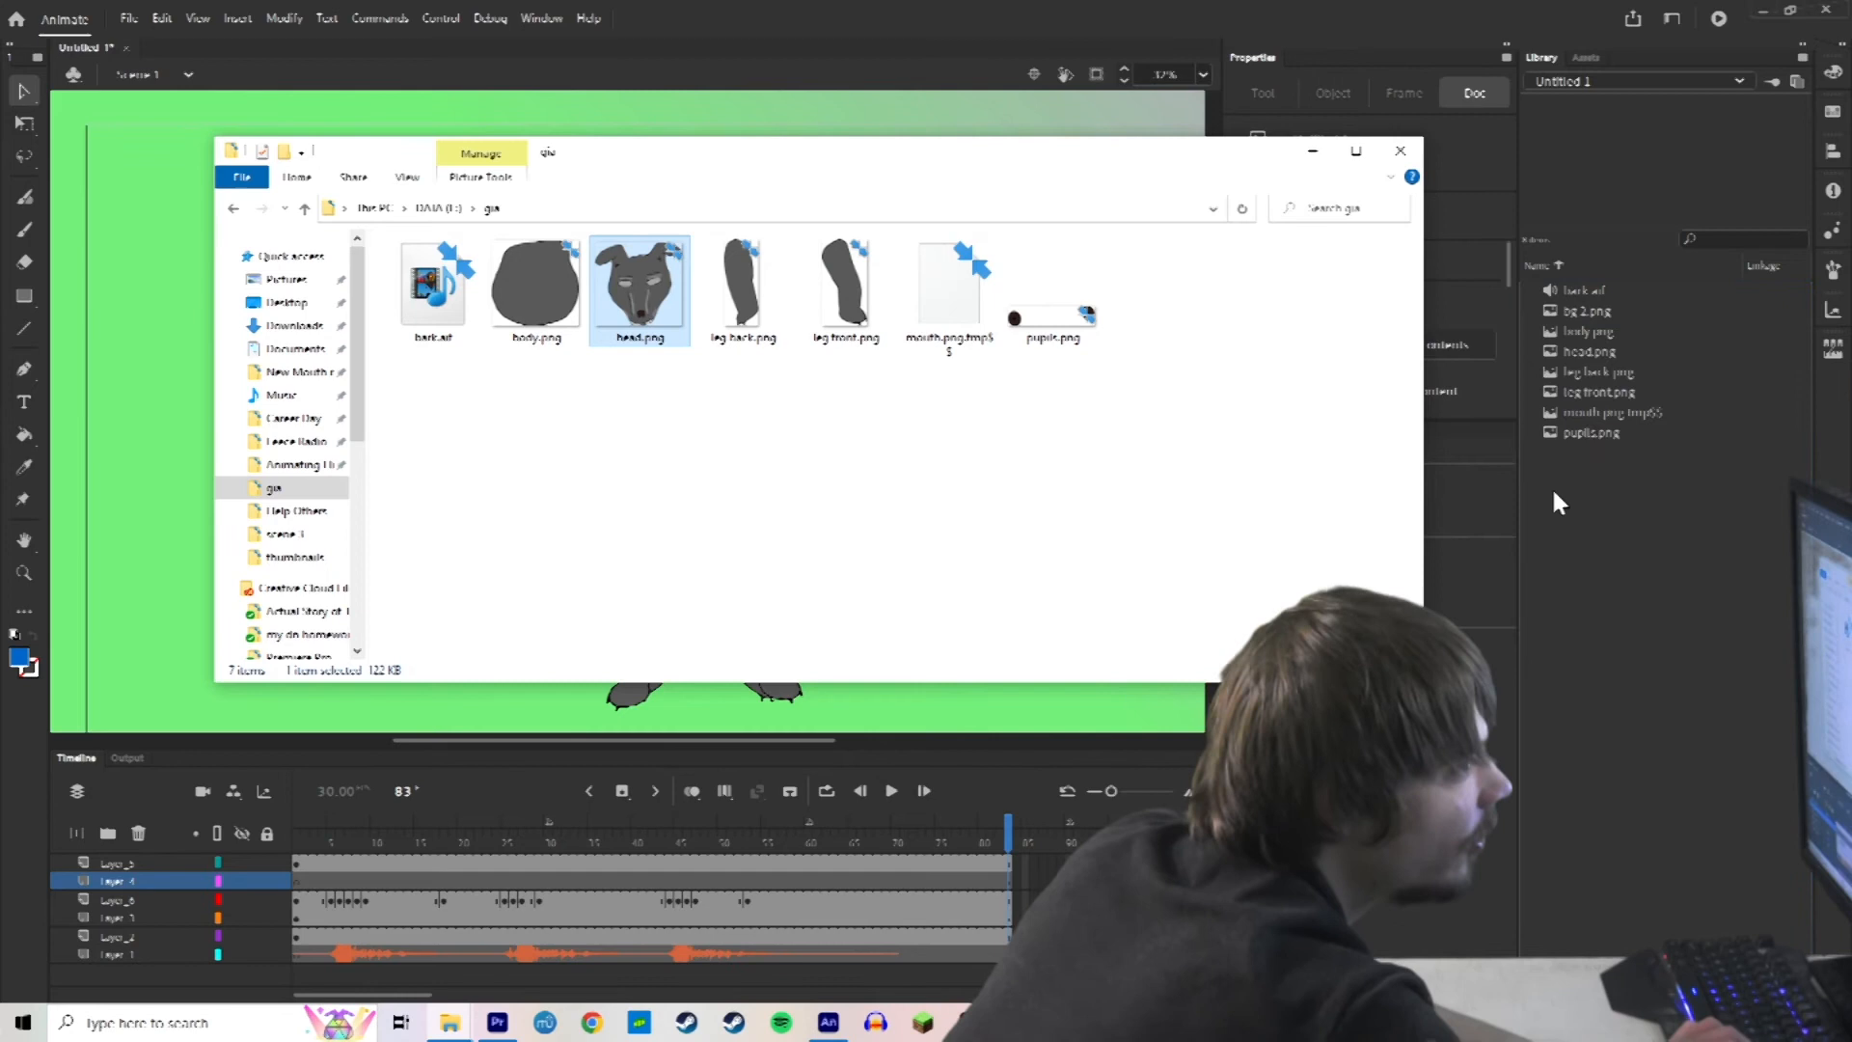
Import the updated head.png and rig the front leg with a warp bone and paw joint.
click(1400, 150)
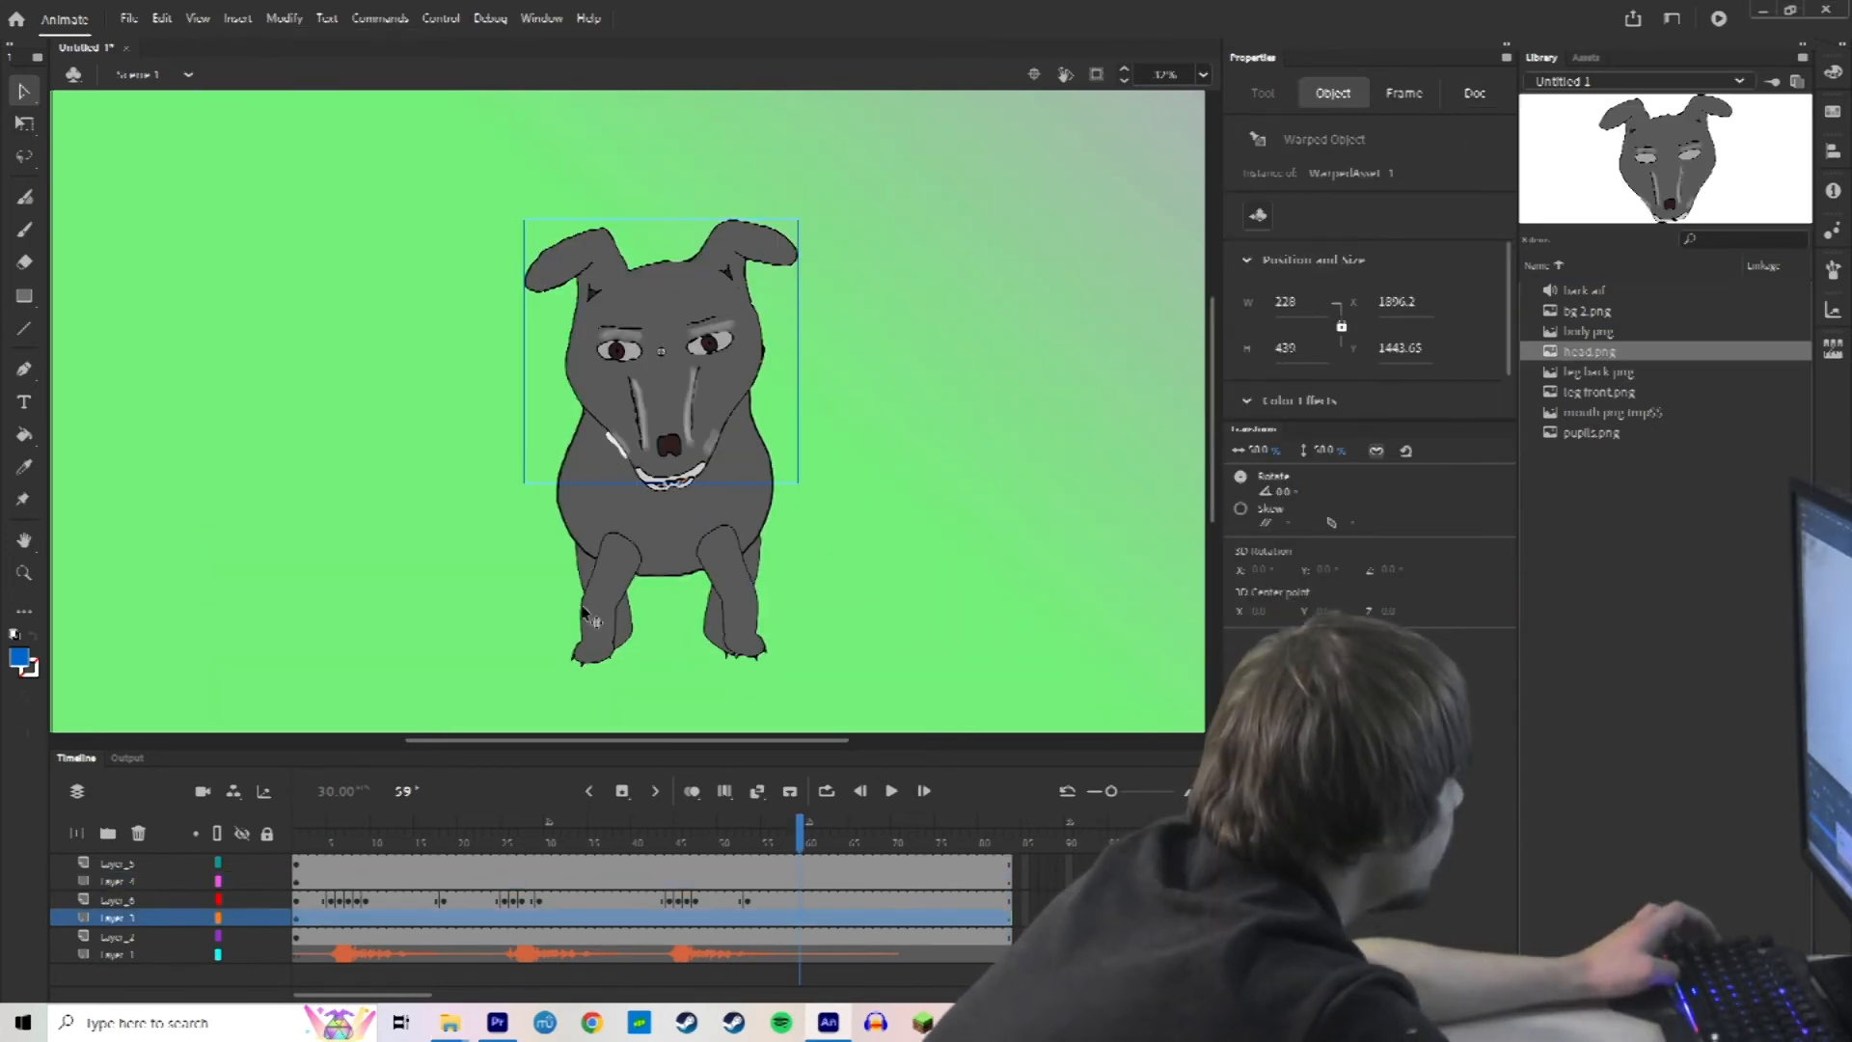
click(606, 598)
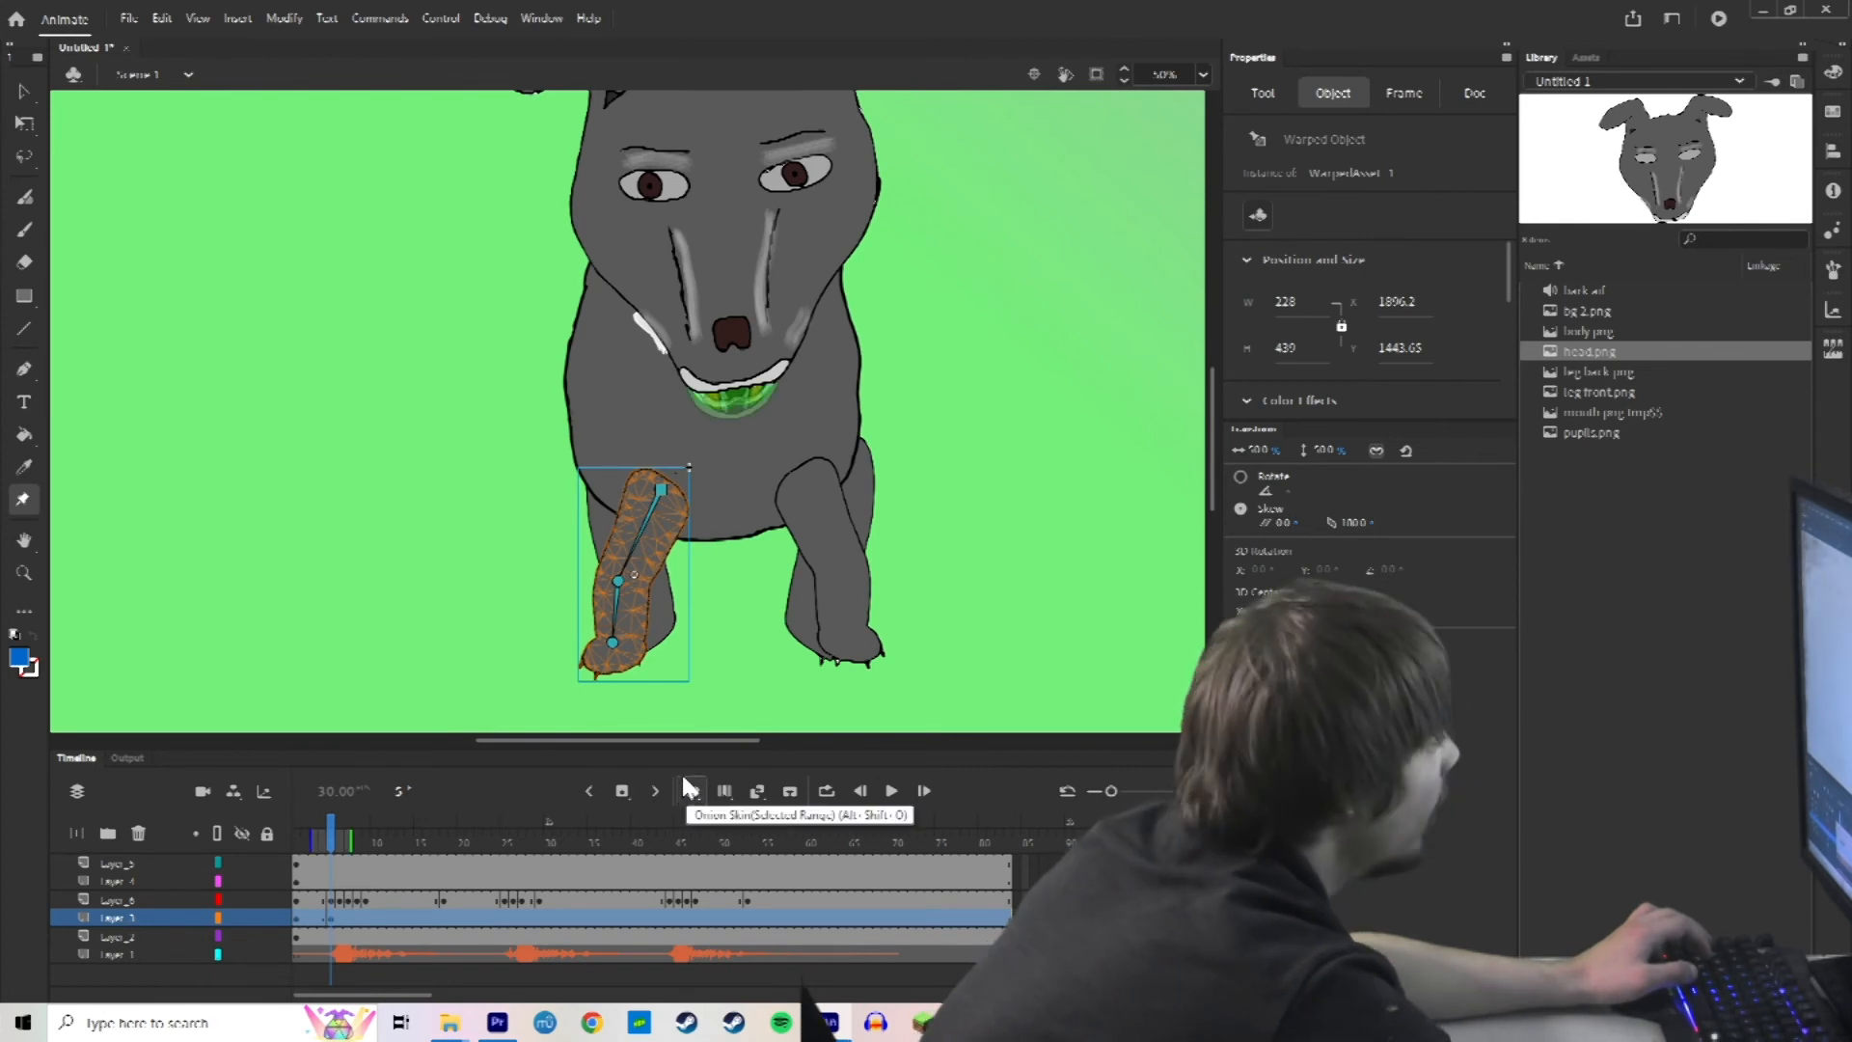
click(1402, 93)
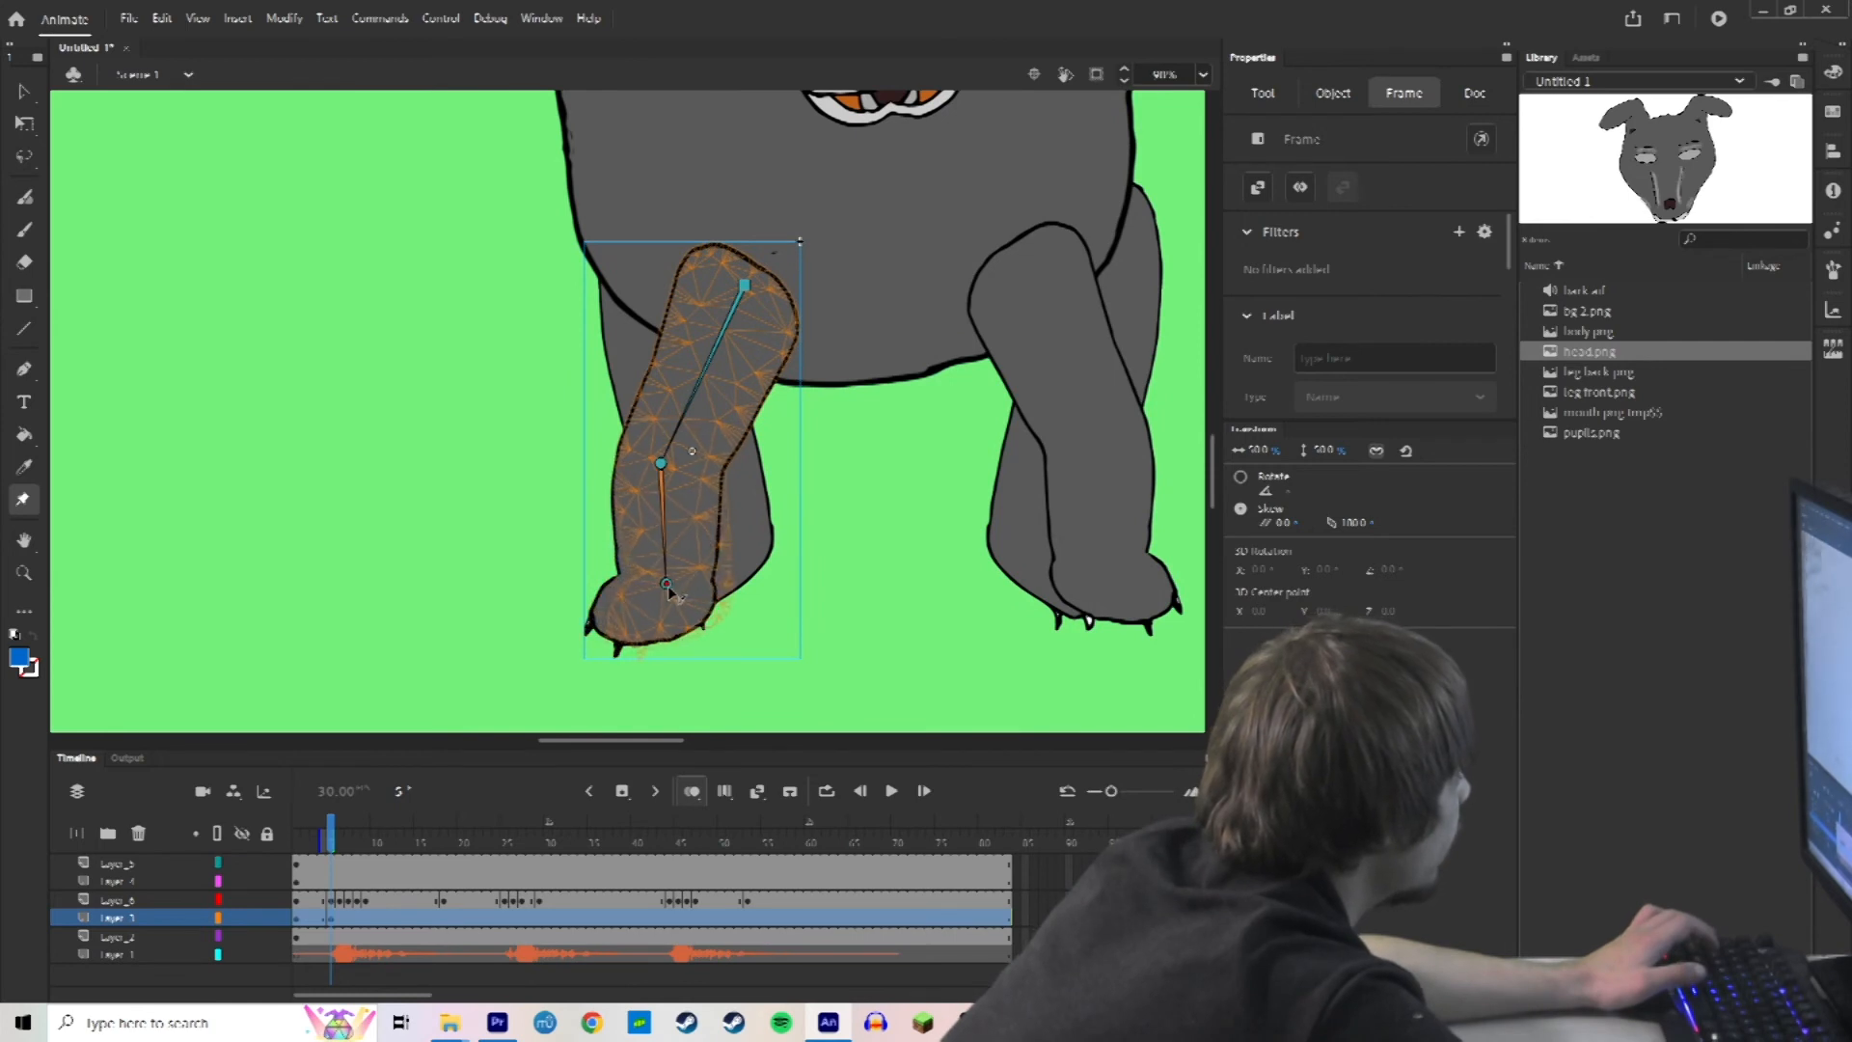
click(1473, 92)
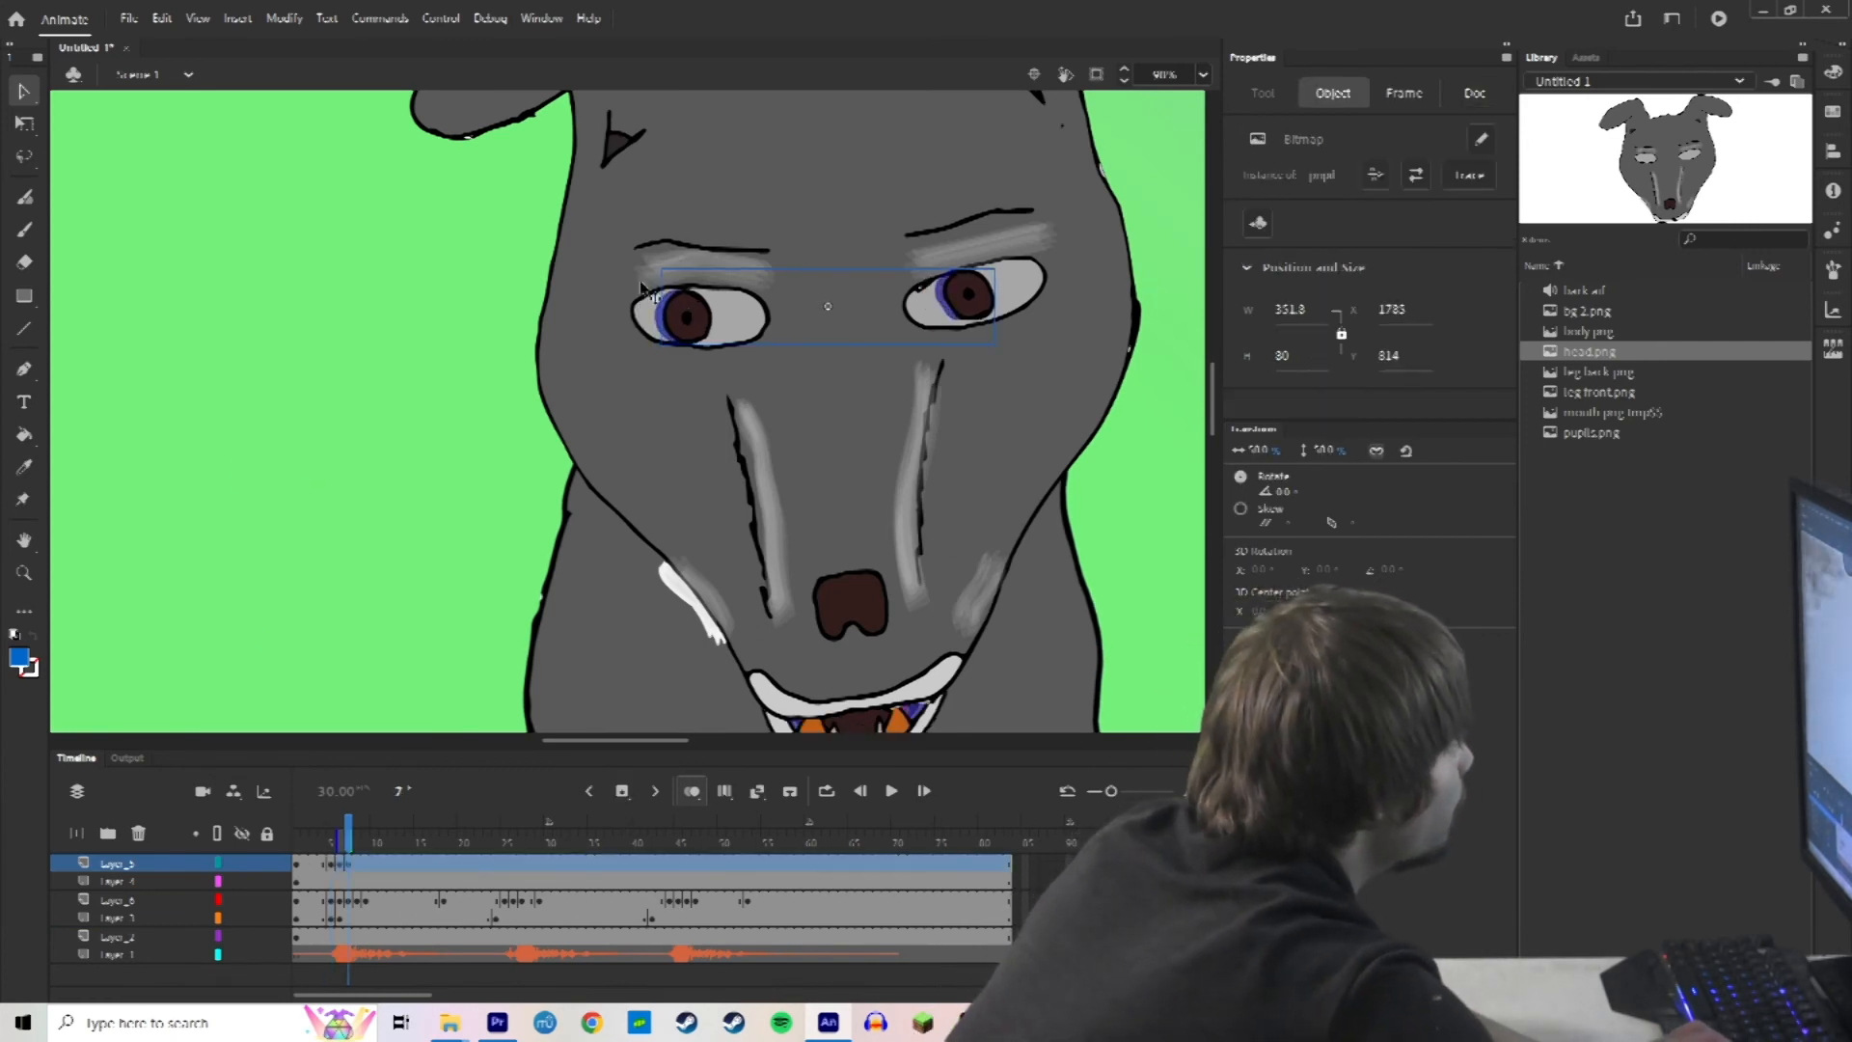
Add a keyframe for the pupils at frame 8.
click(623, 791)
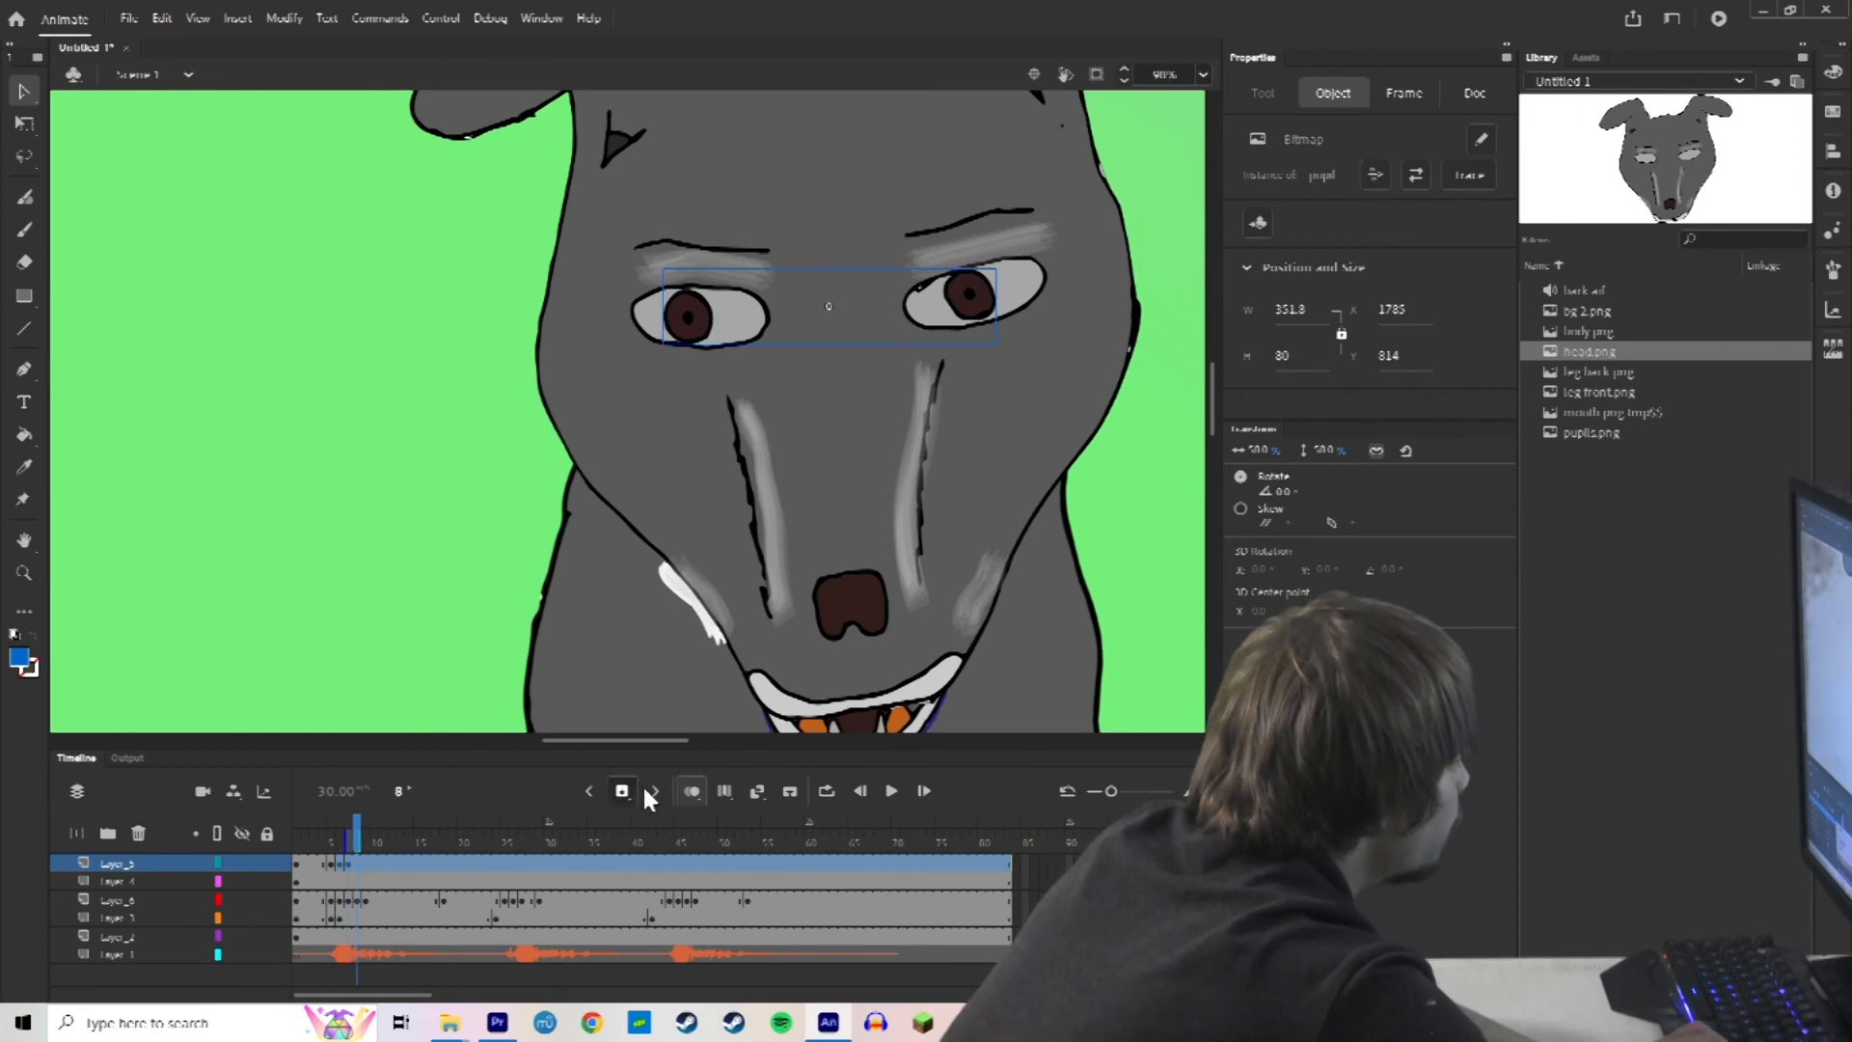
click(1403, 93)
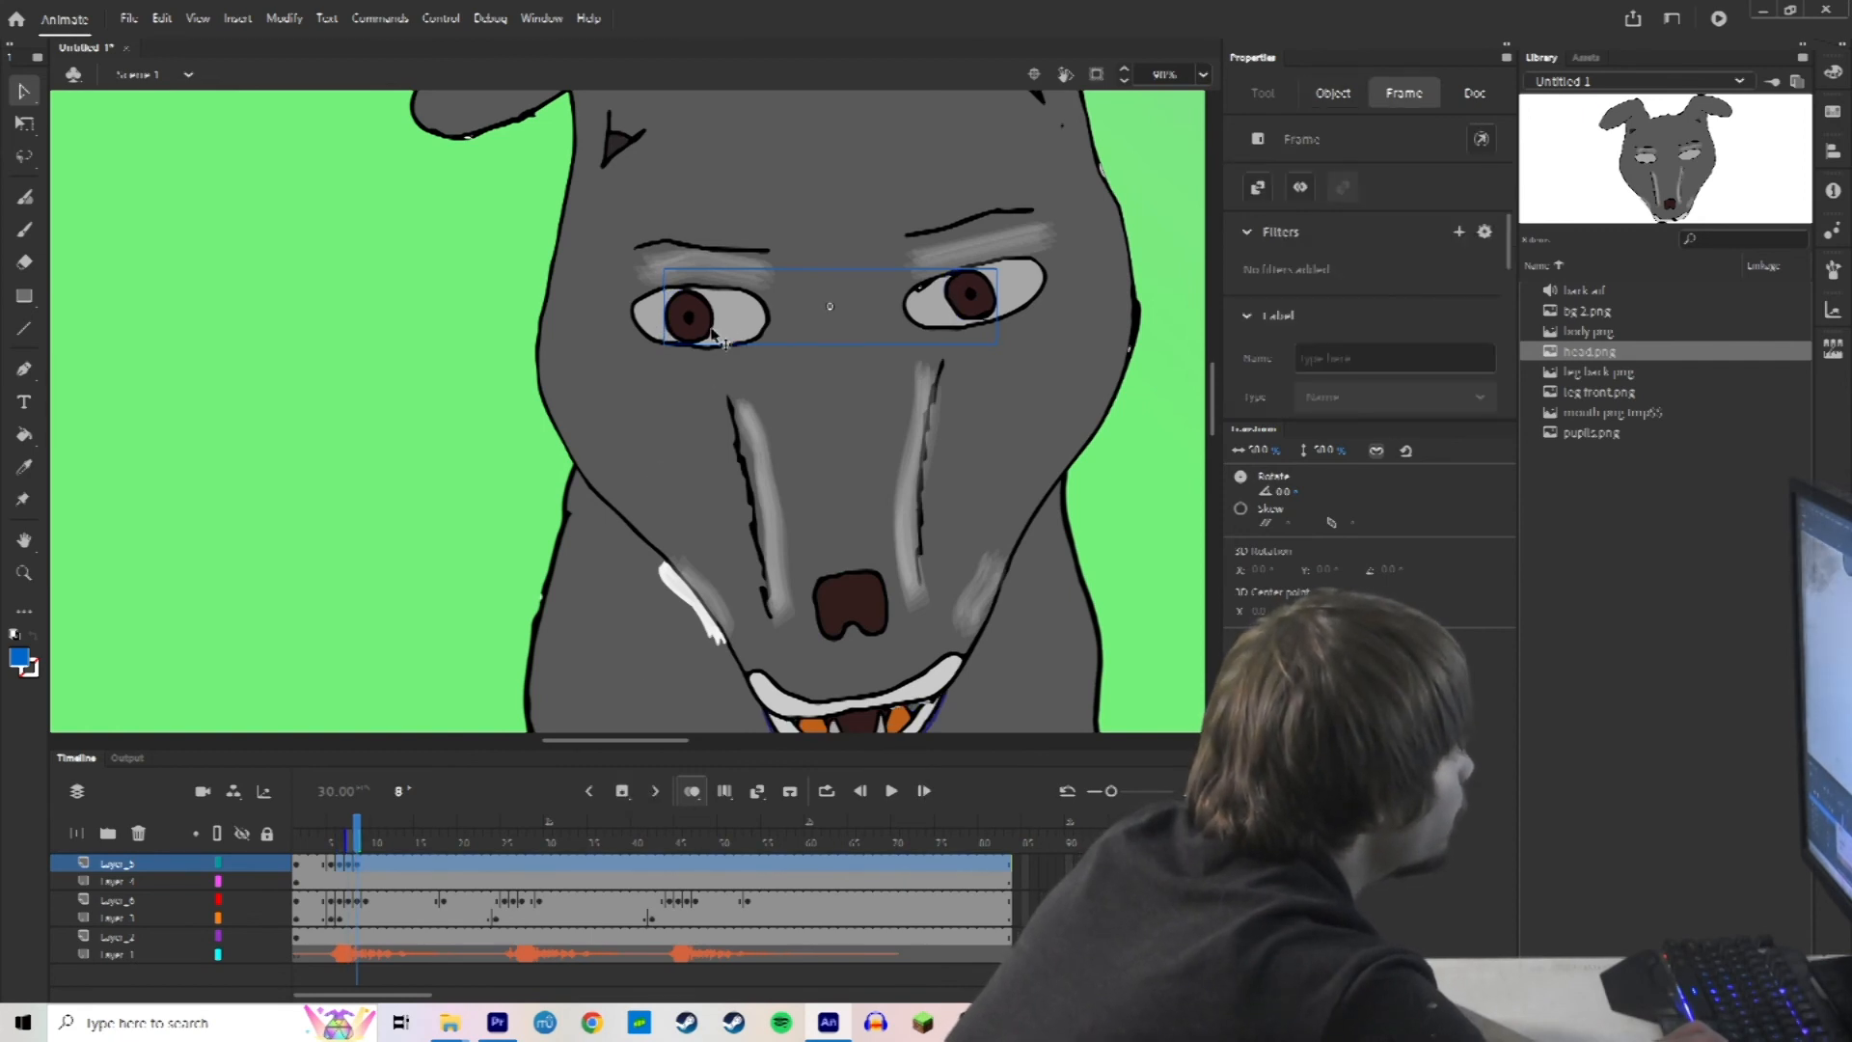